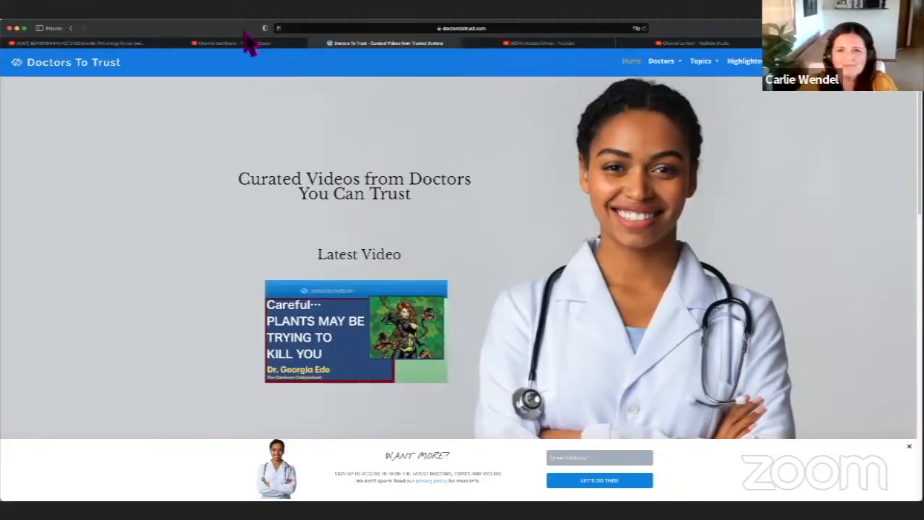
{"action": "mouse_move", "coordinate": [413, 237]}
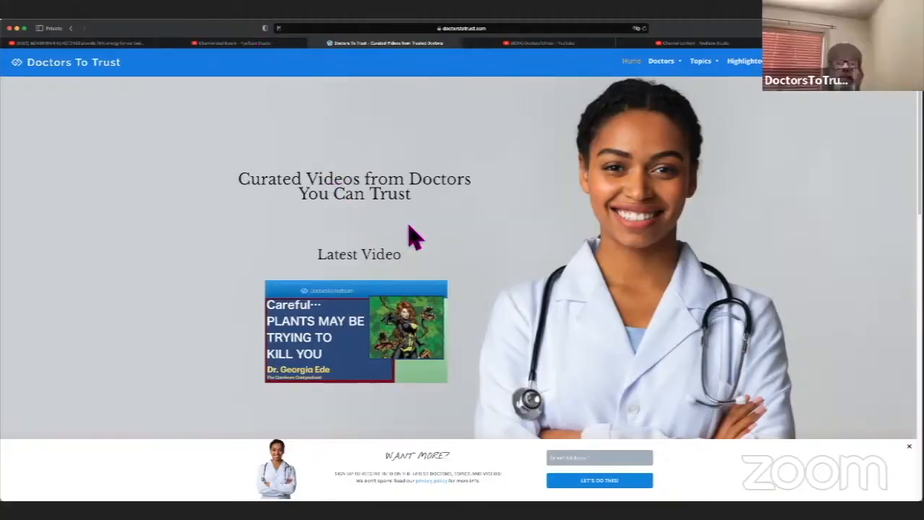
{"action": "mouse_move", "coordinate": [344, 351]}
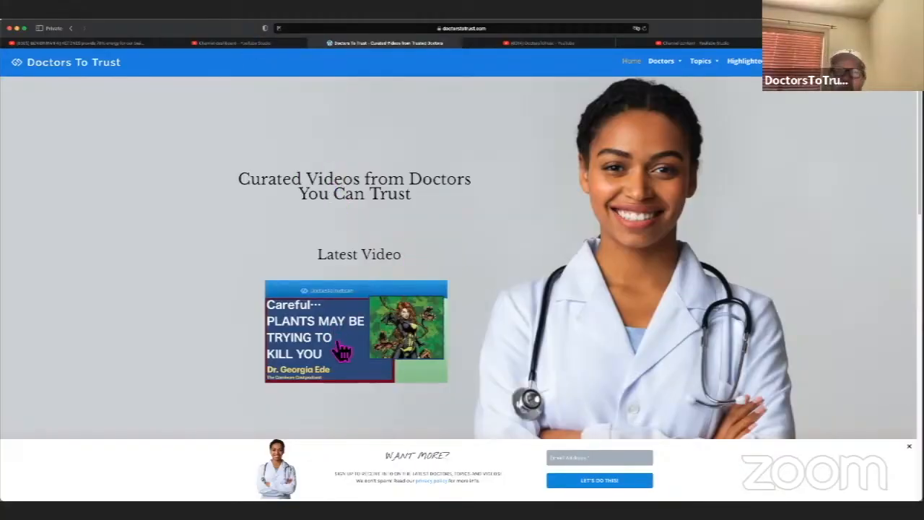
{"action": "mouse_move", "coordinate": [374, 335]}
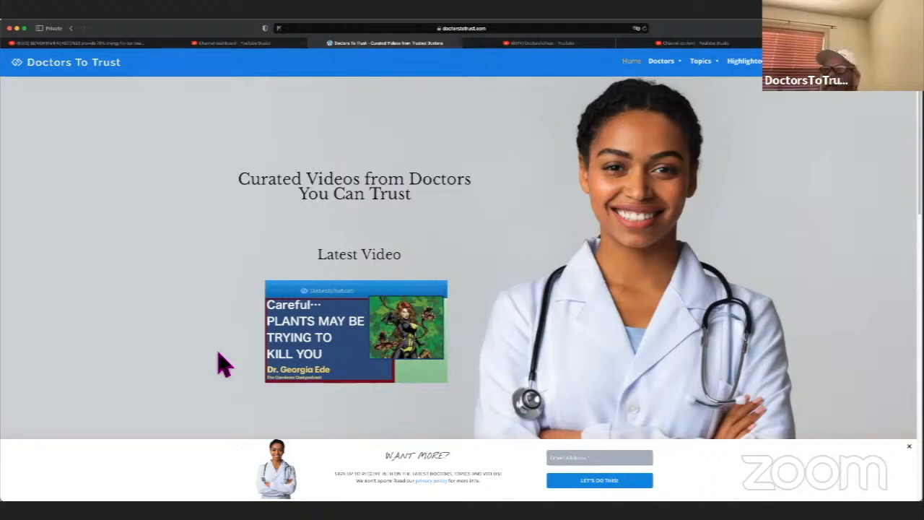
{"action": "mouse_move", "coordinate": [527, 69]}
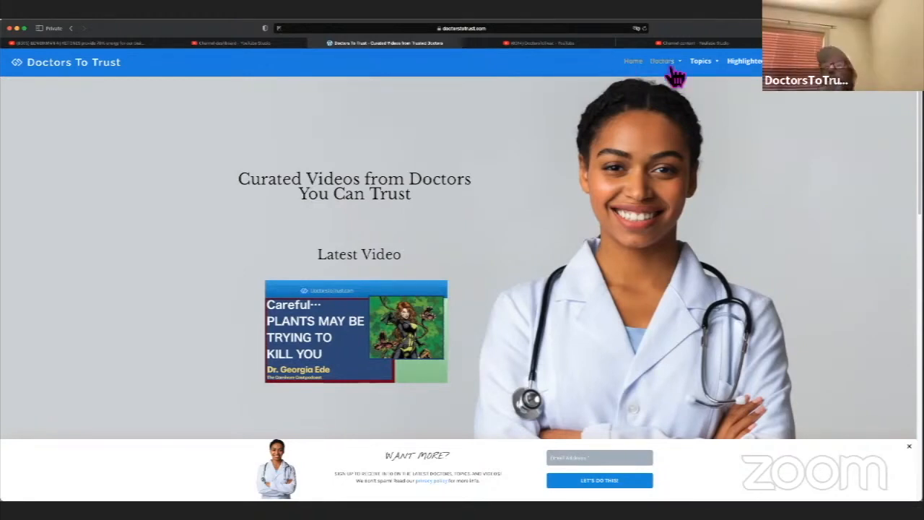
- Go to Ben Bikman's page from the Doctors list and play his Part 2 low-carb video
{"action": "left_click", "coordinate": [661, 60]}
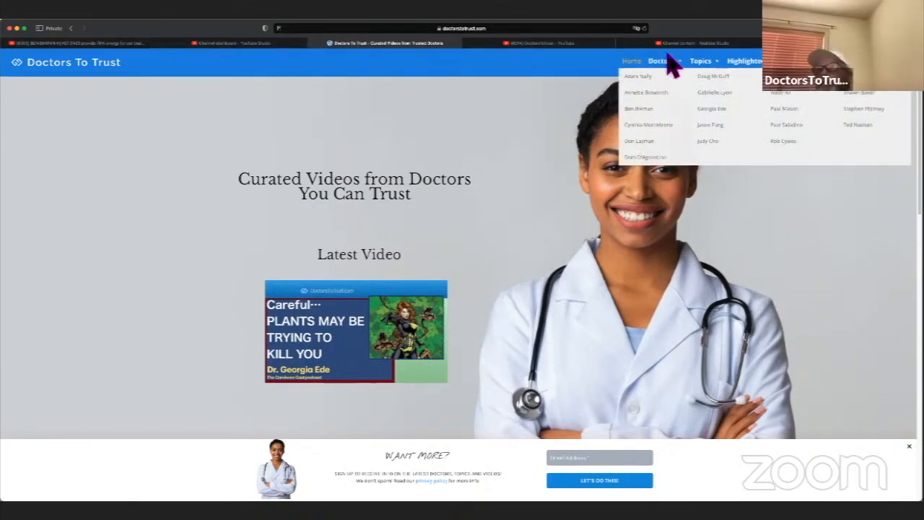
{"action": "mouse_move", "coordinate": [678, 78]}
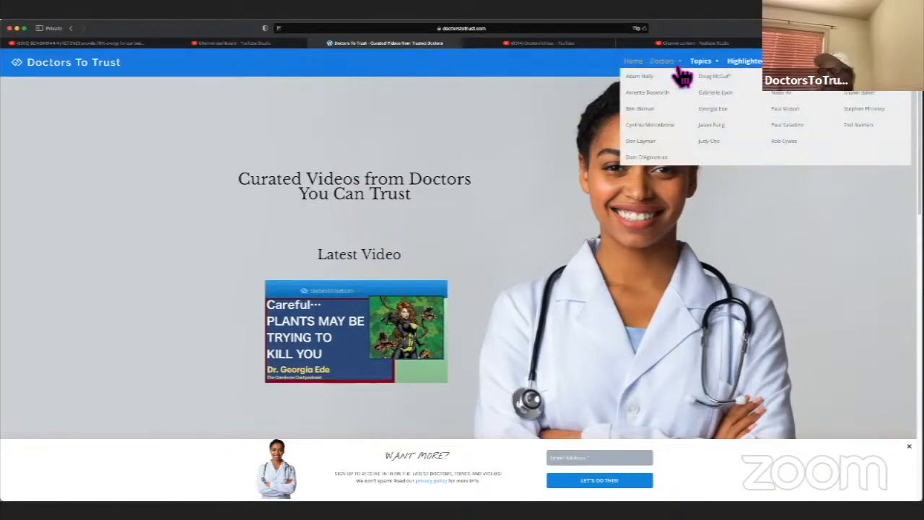
{"action": "mouse_move", "coordinate": [661, 98]}
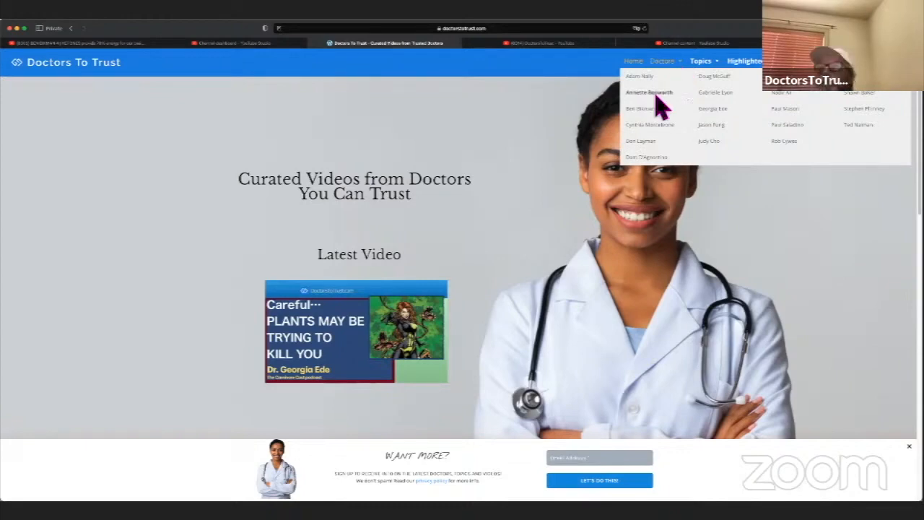
{"action": "left_click", "coordinate": [640, 108]}
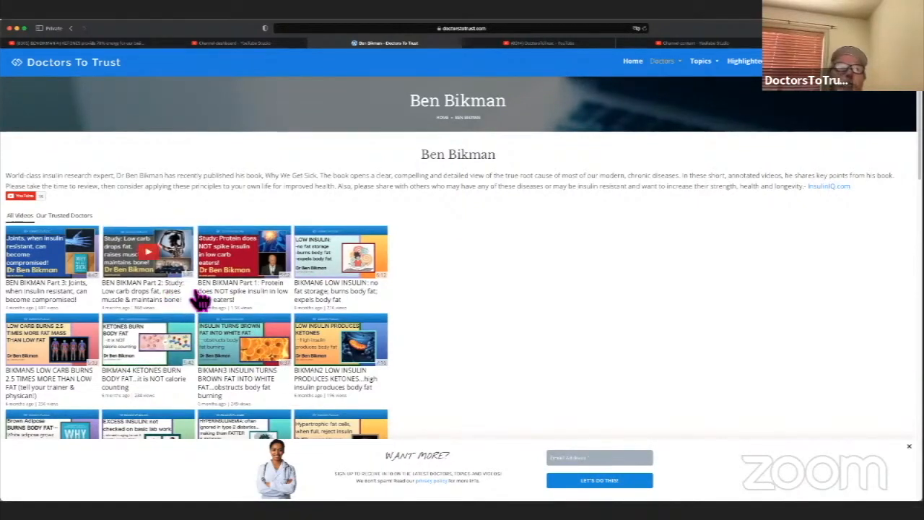
{"action": "left_click", "coordinate": [148, 248]}
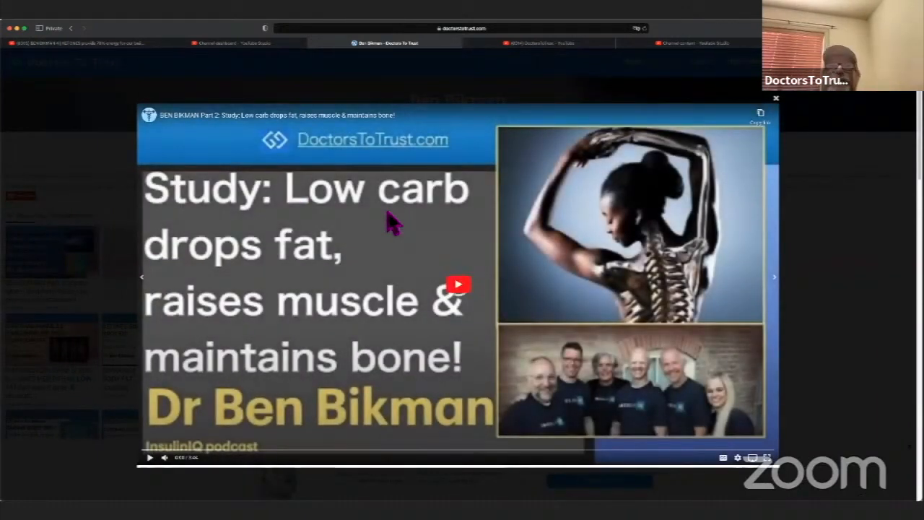
{"action": "mouse_move", "coordinate": [566, 387]}
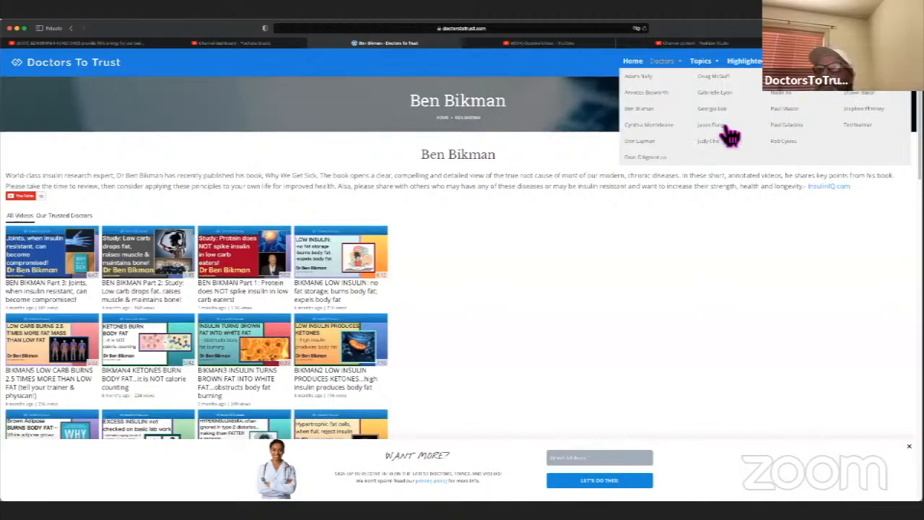
- Visit Jason Fung's page of videos, then reopen the list of trusted doctors
{"action": "left_click", "coordinate": [707, 124]}
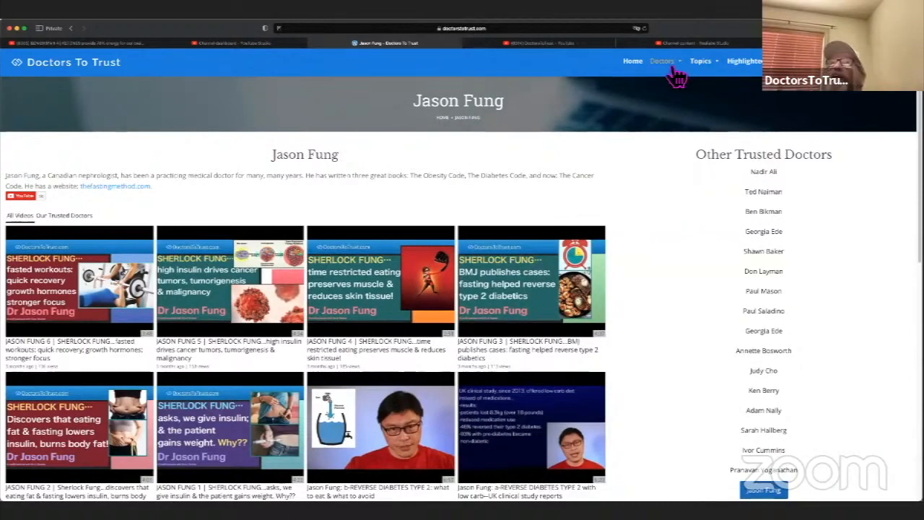
{"action": "left_click", "coordinate": [762, 290]}
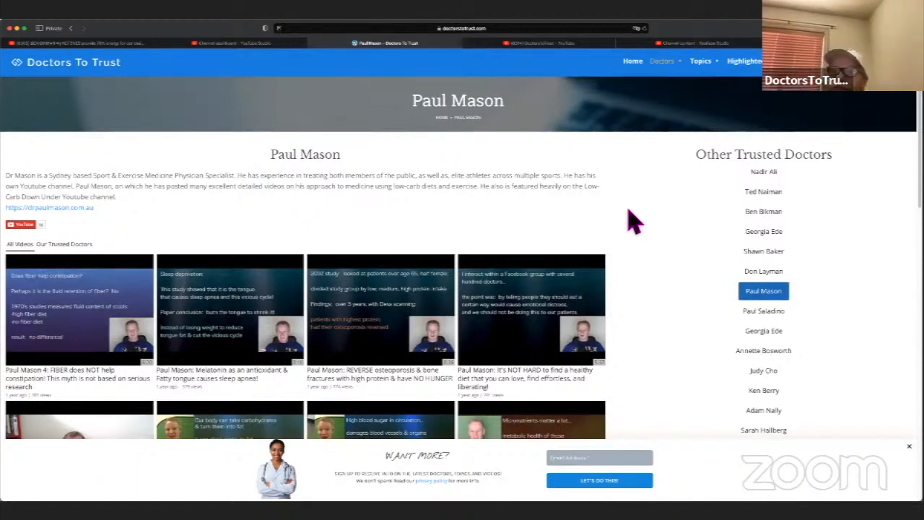
- Open Paul Saladino's page from the Other Trusted Doctors sidebar and scroll through his videos
{"action": "left_click", "coordinate": [762, 310]}
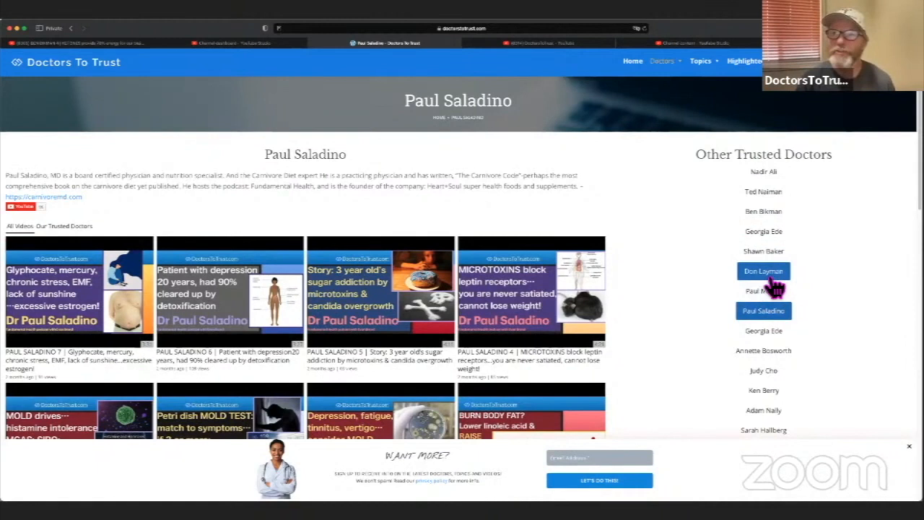
{"action": "mouse_move", "coordinate": [779, 289]}
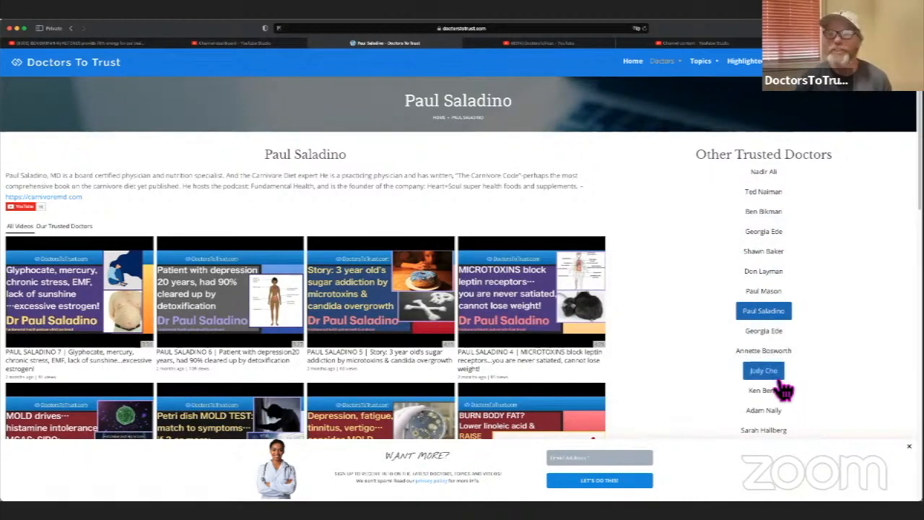
{"action": "scroll", "scroll_direction": "down", "scroll_amount": 3}
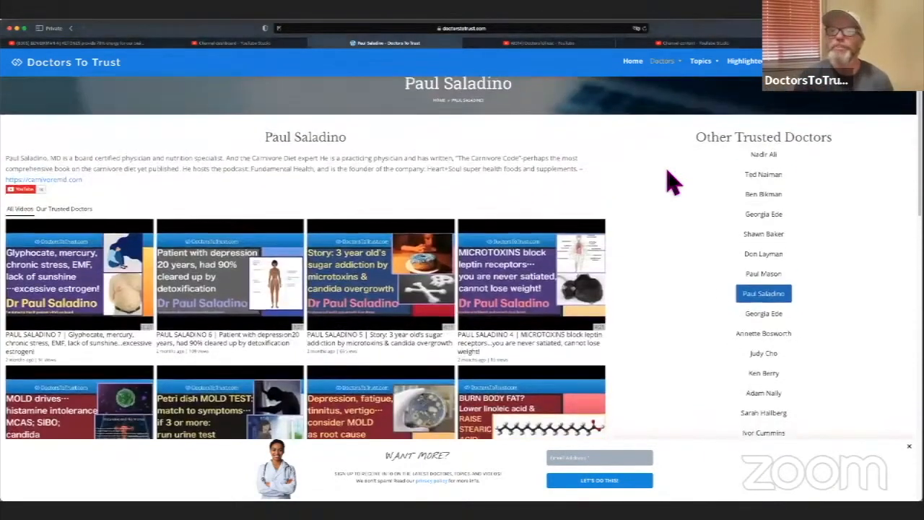
{"action": "scroll", "scroll_direction": "down", "scroll_amount": 3}
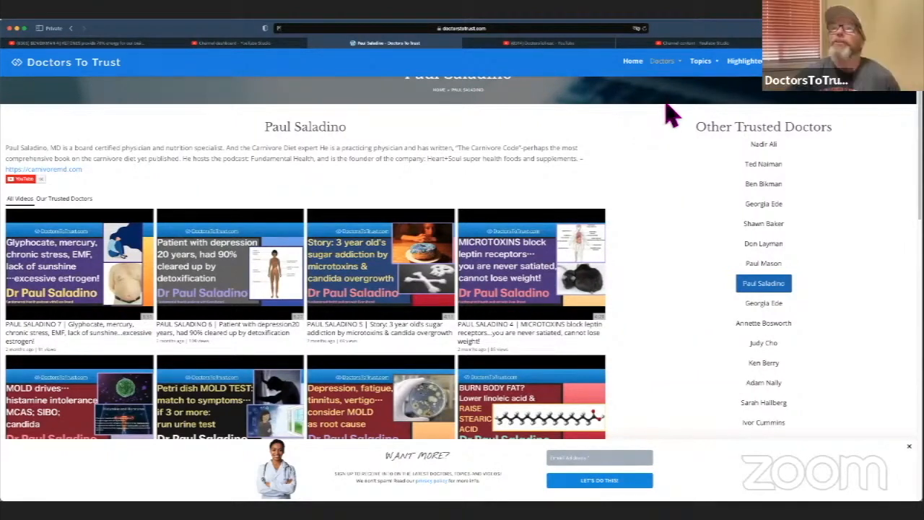
- Choose Cancer from the Topics list and browse down its video grid
{"action": "left_click", "coordinate": [699, 60]}
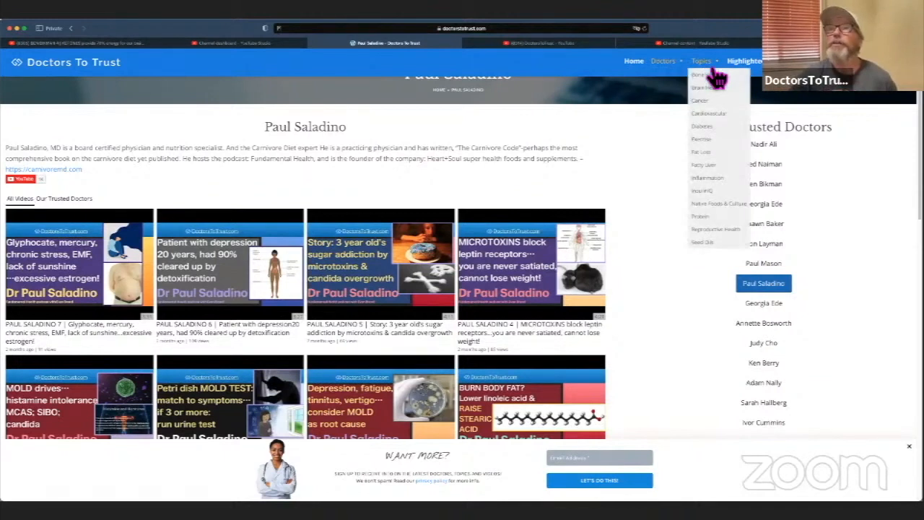
{"action": "mouse_move", "coordinate": [714, 82]}
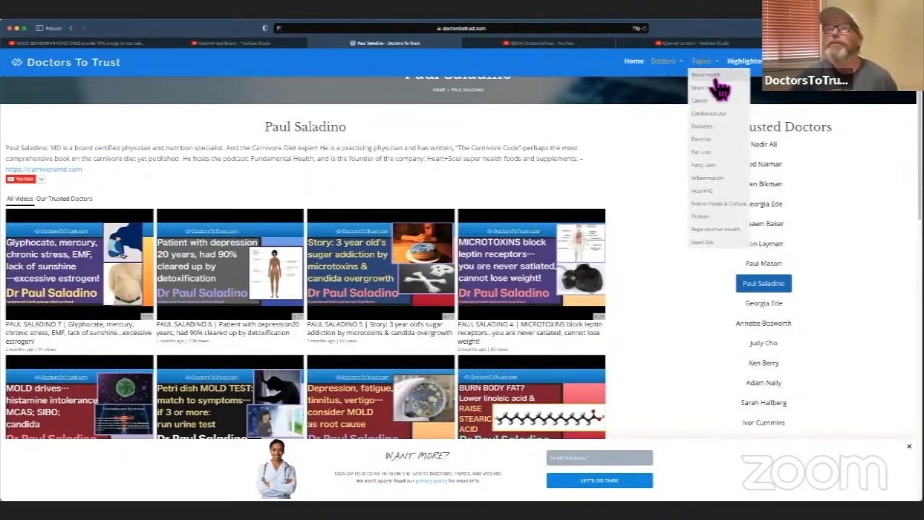
{"action": "mouse_move", "coordinate": [710, 115]}
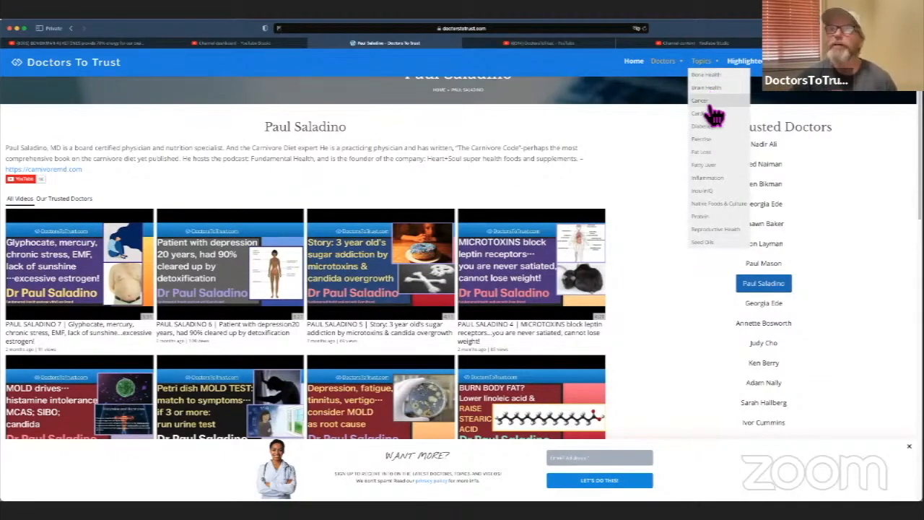
{"action": "left_click", "coordinate": [699, 113]}
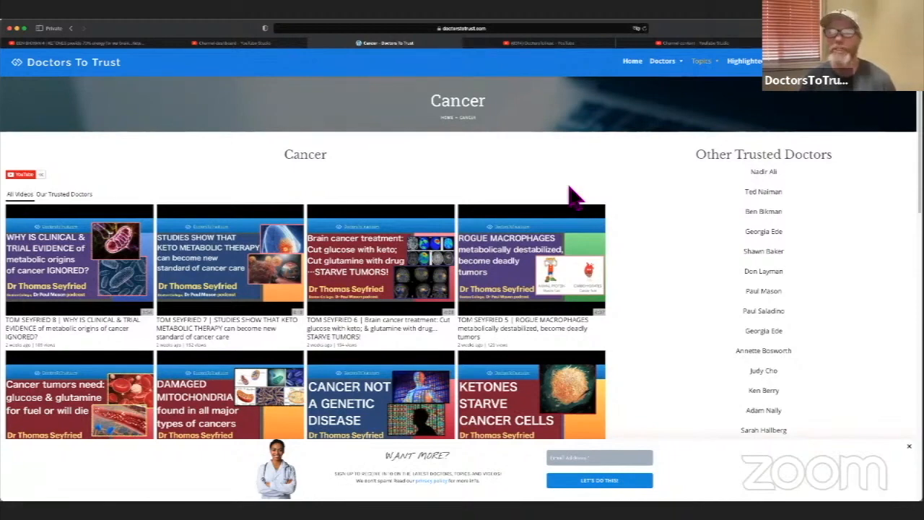
{"action": "mouse_move", "coordinate": [493, 180]}
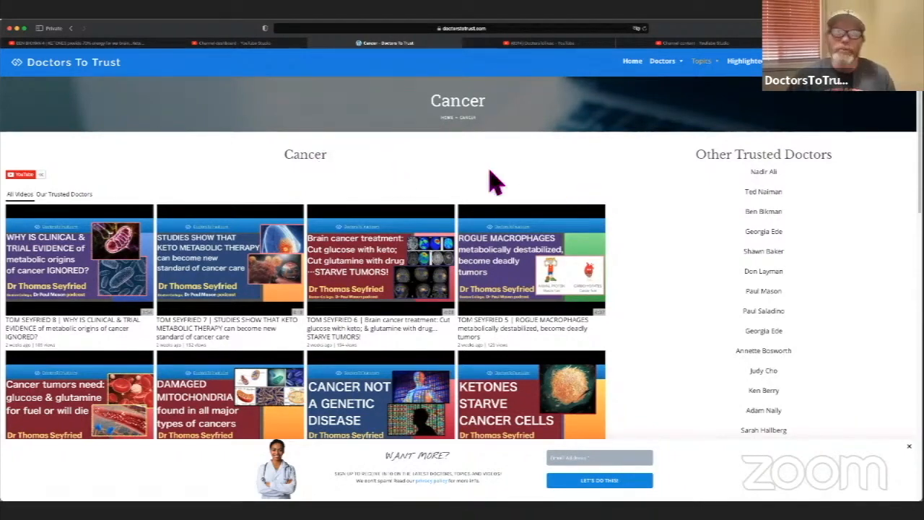
{"action": "scroll", "scroll_direction": "down", "scroll_amount": 3}
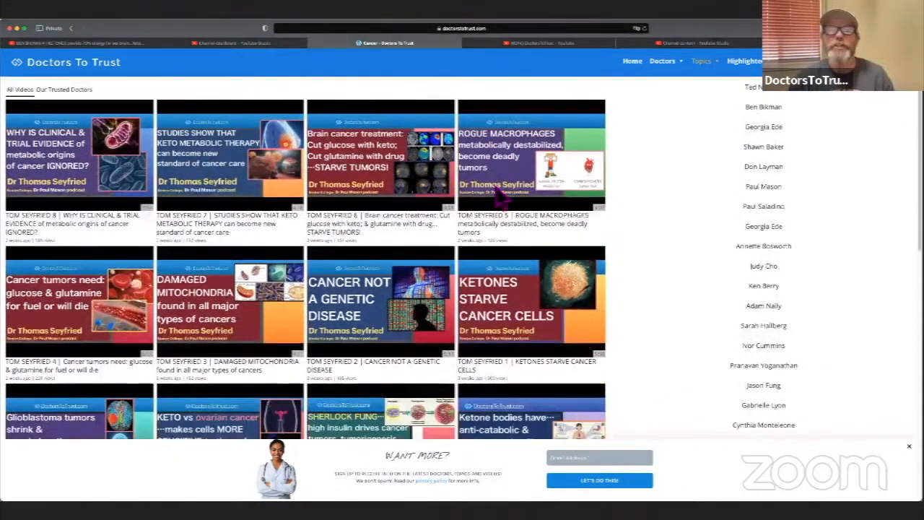
{"action": "scroll", "scroll_direction": "down", "scroll_amount": 3}
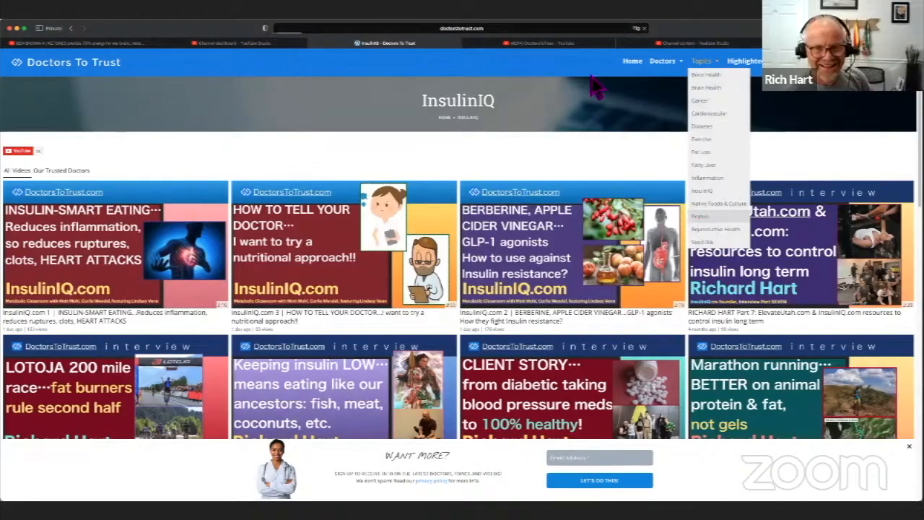
- Go to the Protein topic page and scroll down through its videos
{"action": "left_click", "coordinate": [699, 217]}
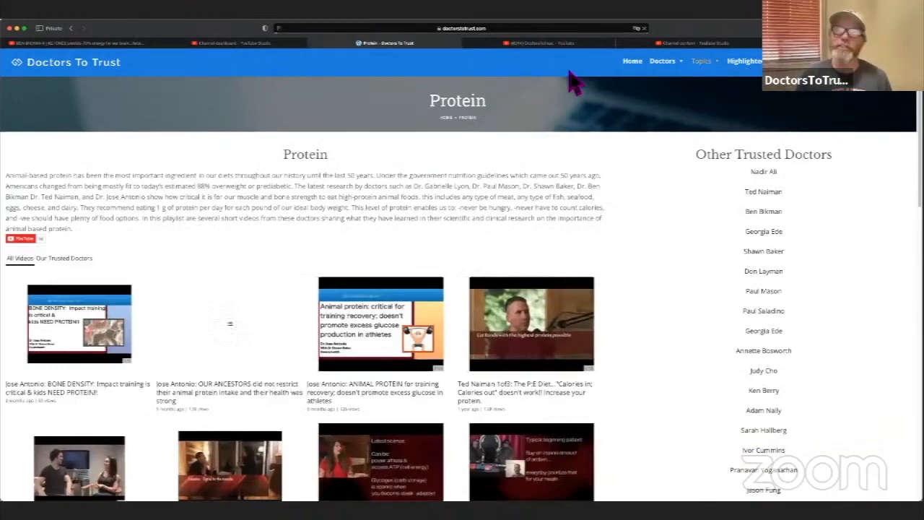
{"action": "mouse_move", "coordinate": [531, 141]}
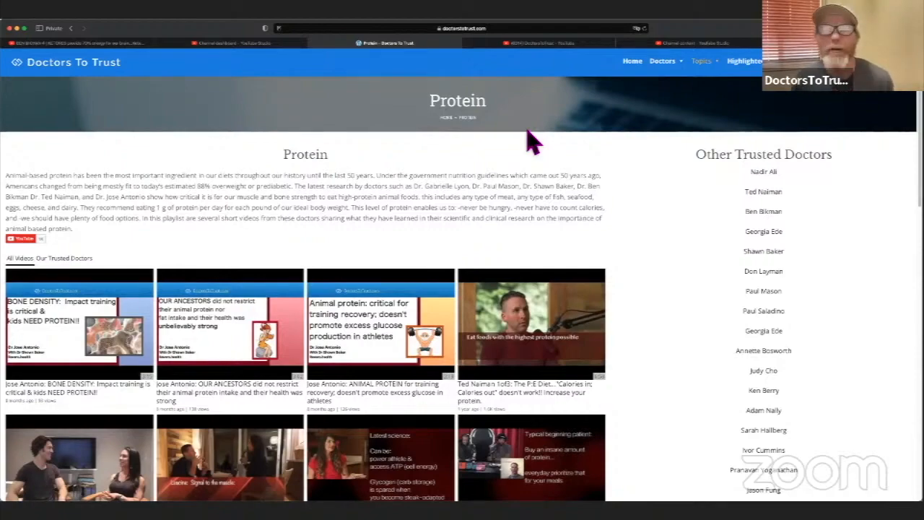
{"action": "mouse_move", "coordinate": [534, 141]}
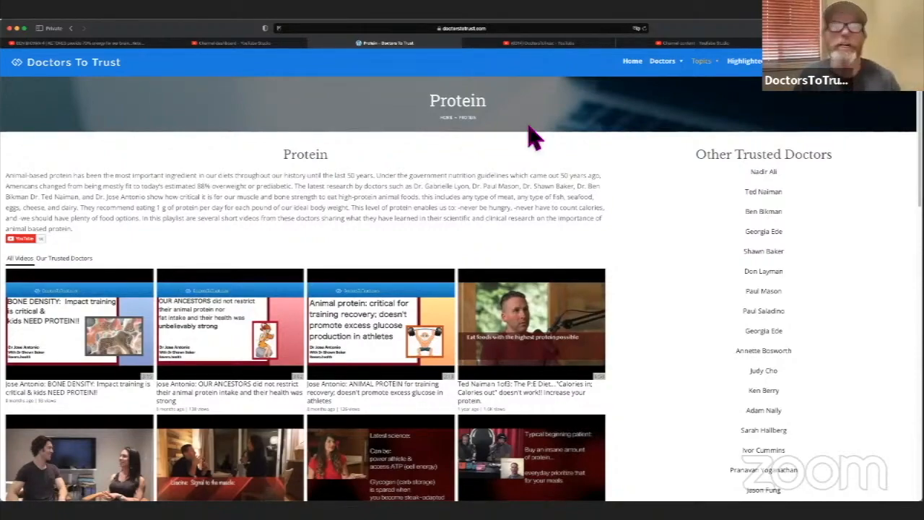
{"action": "scroll", "scroll_direction": "down", "scroll_amount": 3}
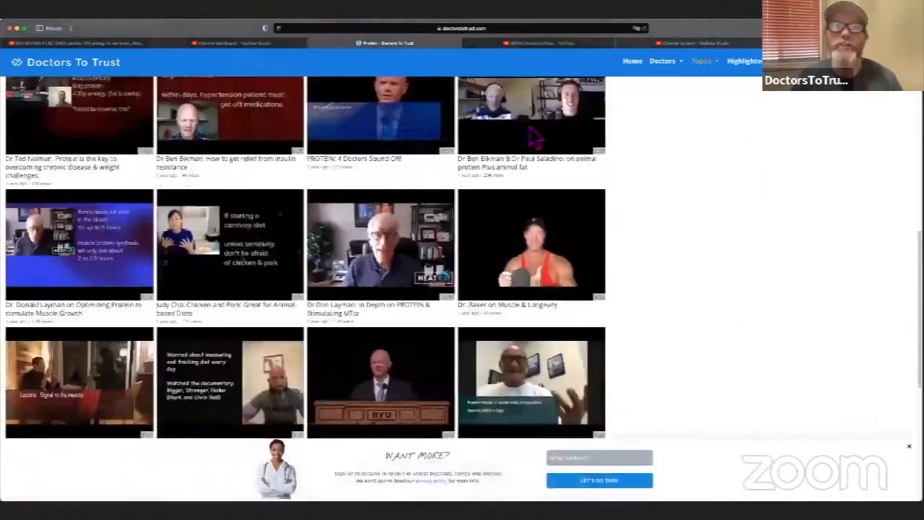
{"action": "scroll", "scroll_direction": "down", "scroll_amount": 3}
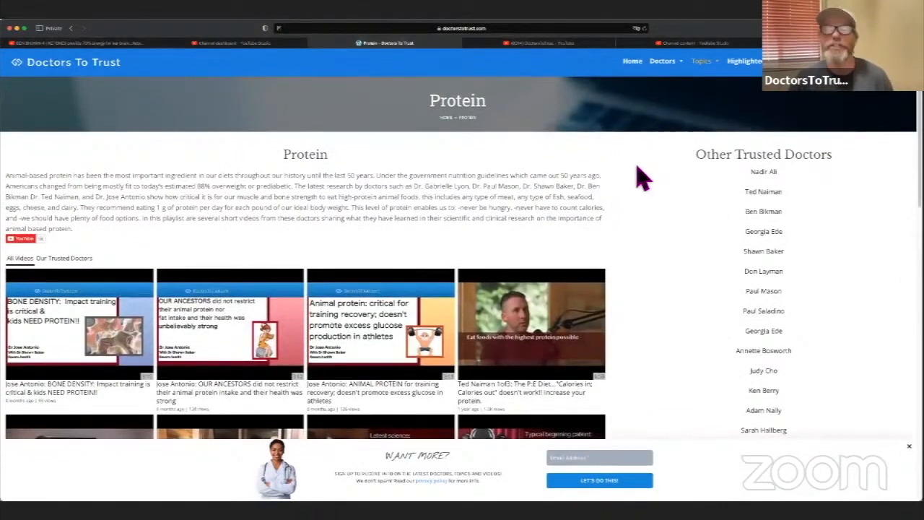
- Bring up the list of site topics over the Protein page
{"action": "left_click", "coordinate": [701, 60]}
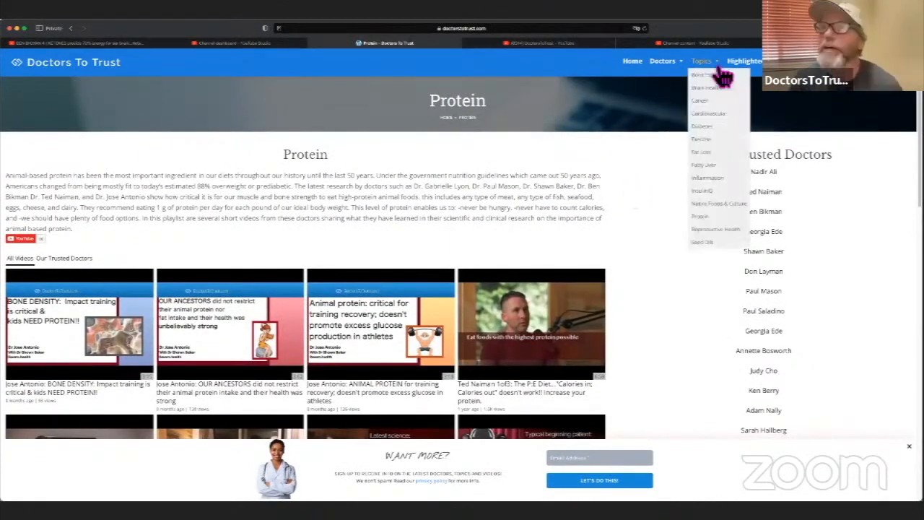
{"action": "mouse_move", "coordinate": [715, 243]}
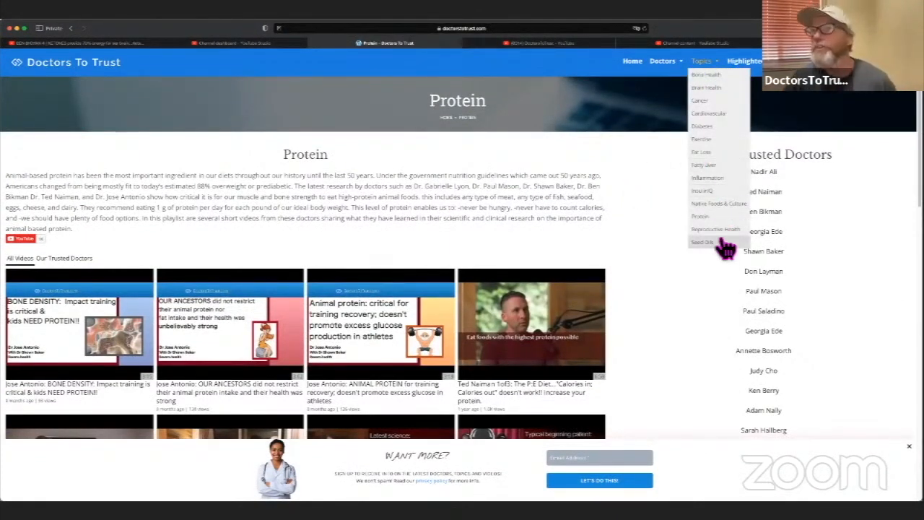
{"action": "mouse_move", "coordinate": [652, 159]}
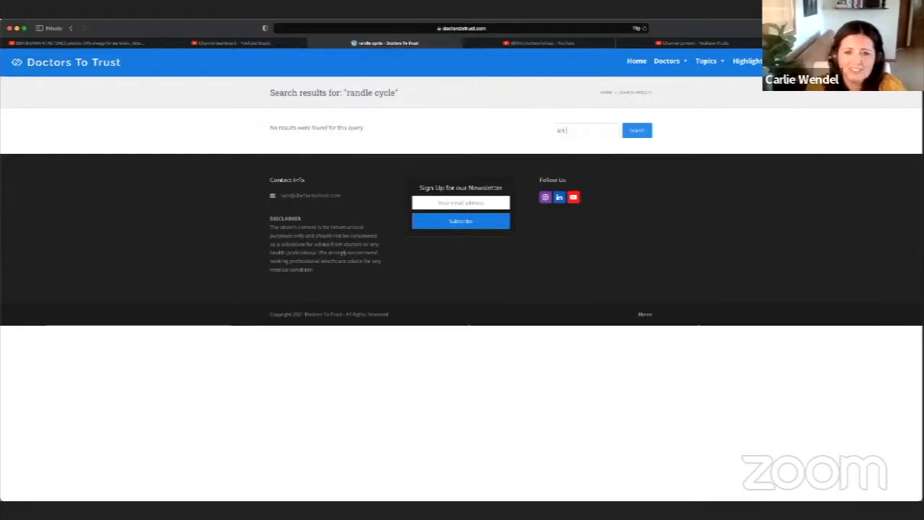
- Run the sidebar search for heart and look through the first page of results and back up
{"action": "type", "text": "venti"}
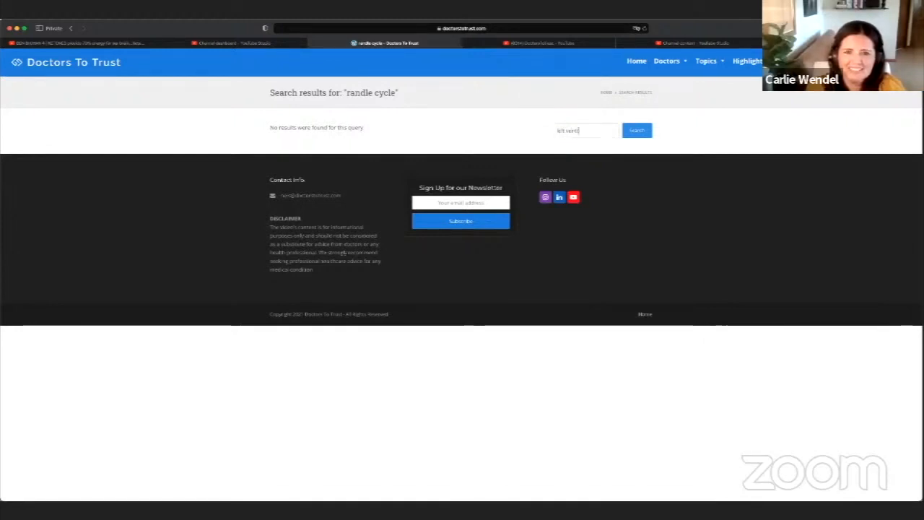
{"action": "type", "text": "cle"}
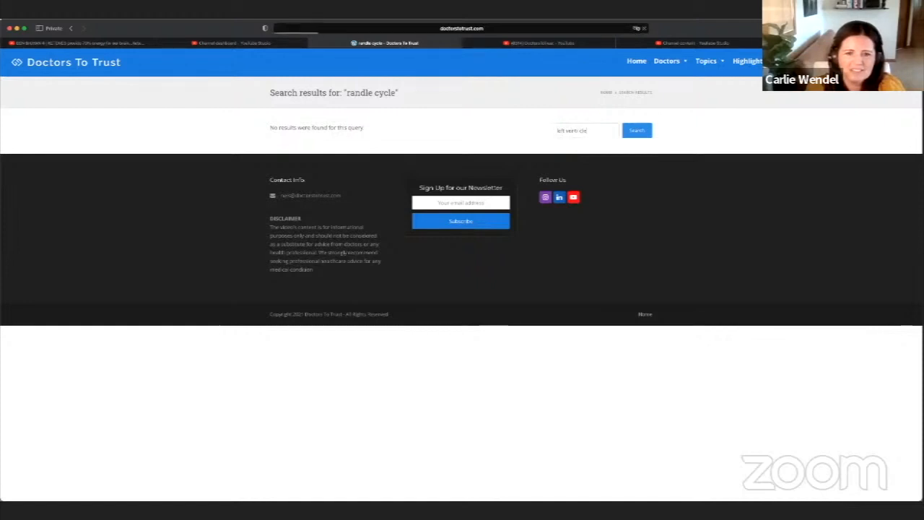
{"action": "left_click", "coordinate": [635, 130]}
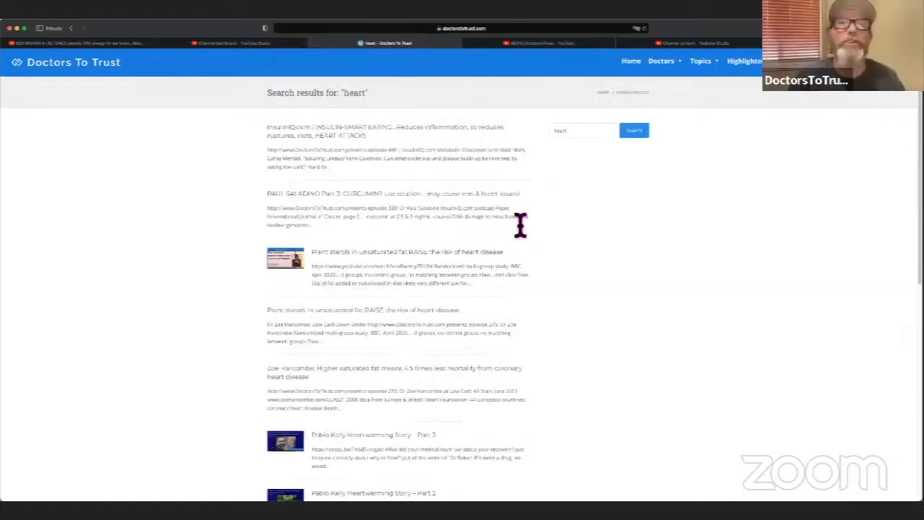
{"action": "scroll", "scroll_direction": "down", "scroll_amount": 3}
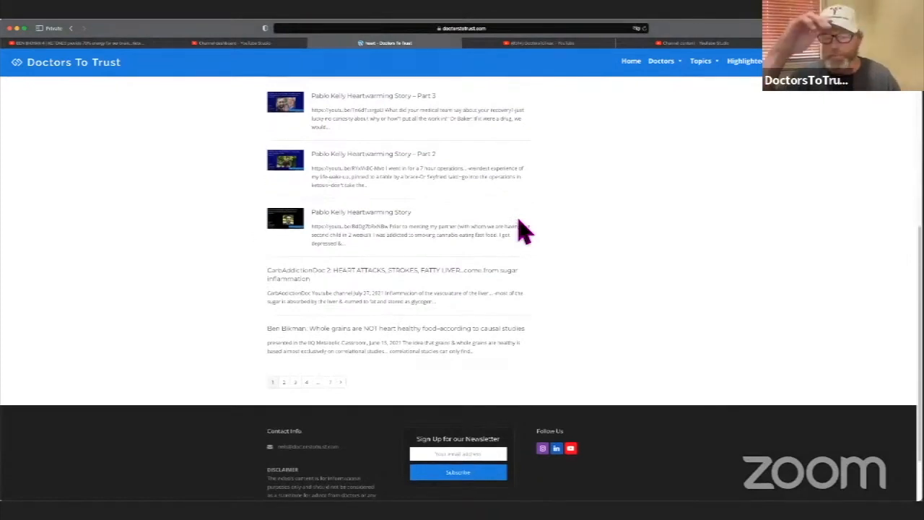
{"action": "mouse_move", "coordinate": [459, 289]}
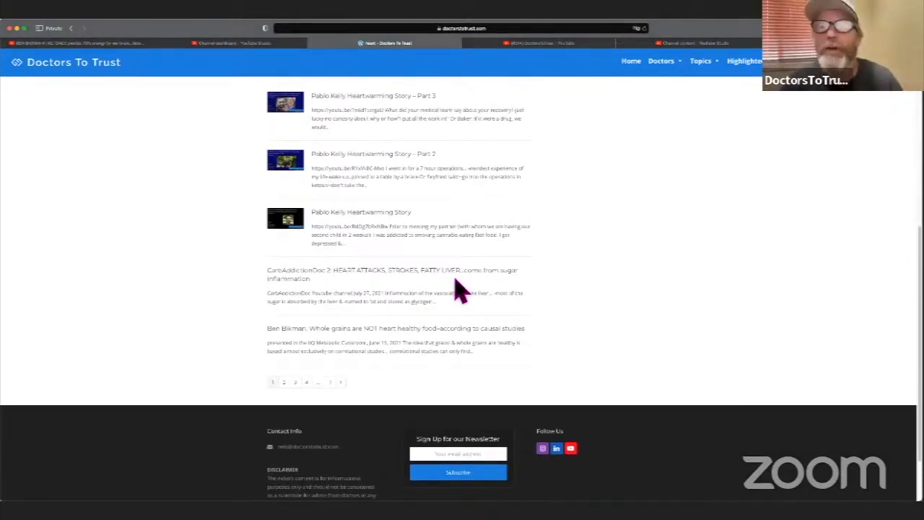
{"action": "mouse_move", "coordinate": [479, 259]}
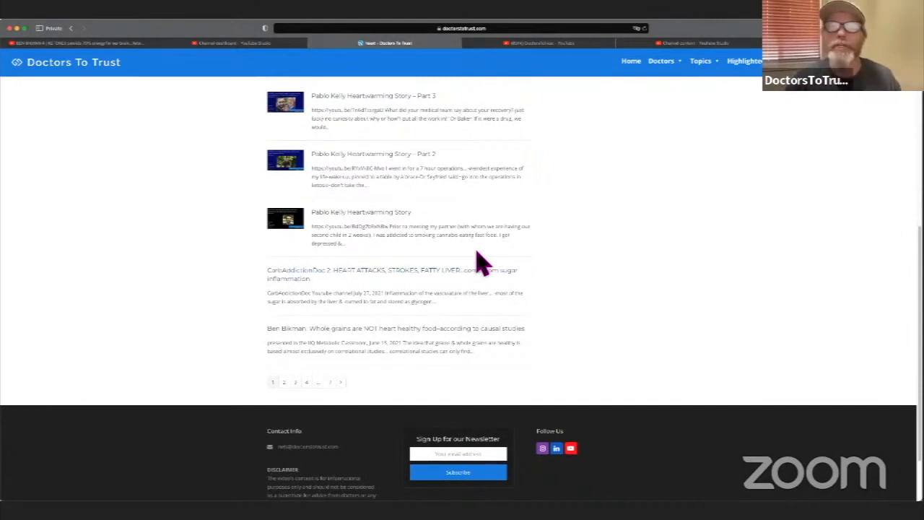
{"action": "scroll", "scroll_direction": "up", "scroll_amount": 3}
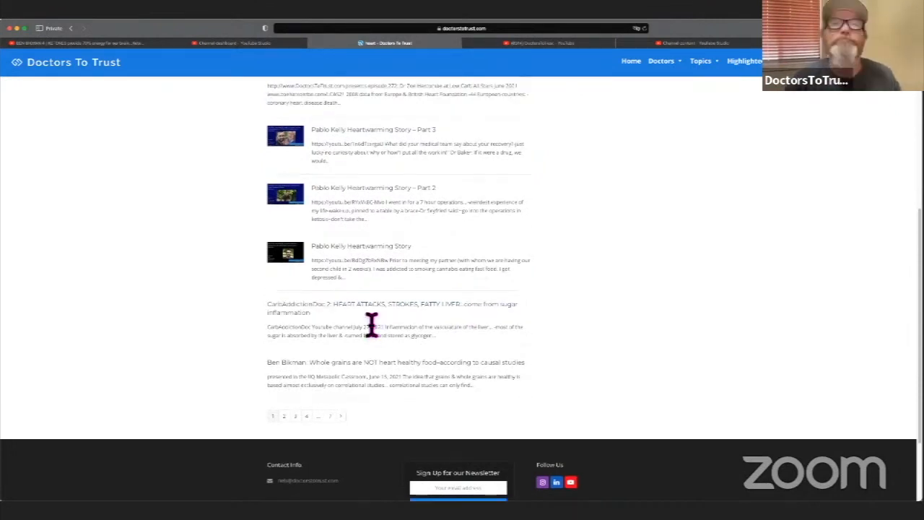
{"action": "mouse_move", "coordinate": [341, 427]}
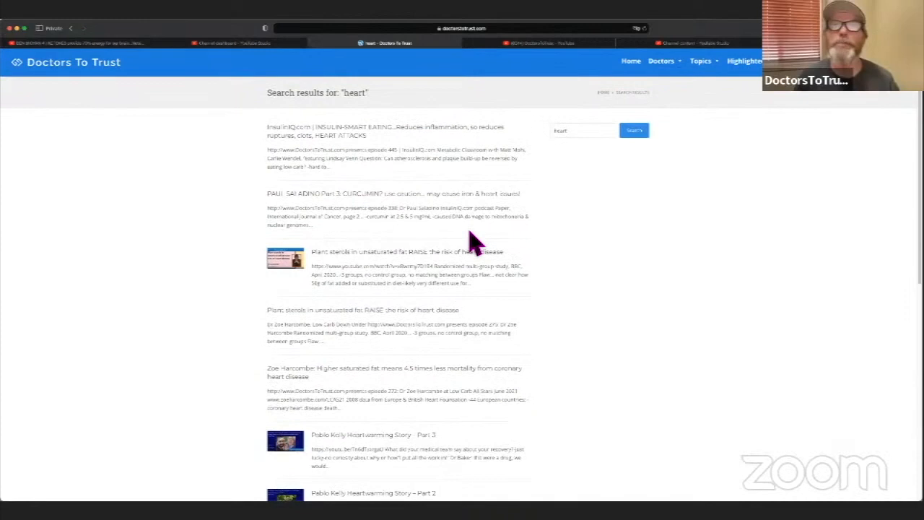
{"action": "mouse_move", "coordinate": [581, 143]}
{"action": "type", "text": " disease"}
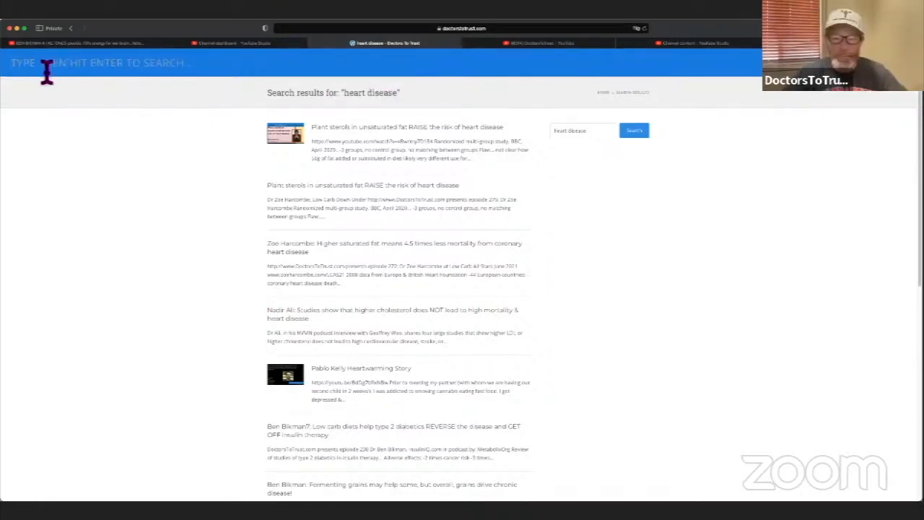
- Submit the top search for rich hart to list the Richard Hart episodes
{"action": "left_click", "coordinate": [632, 130]}
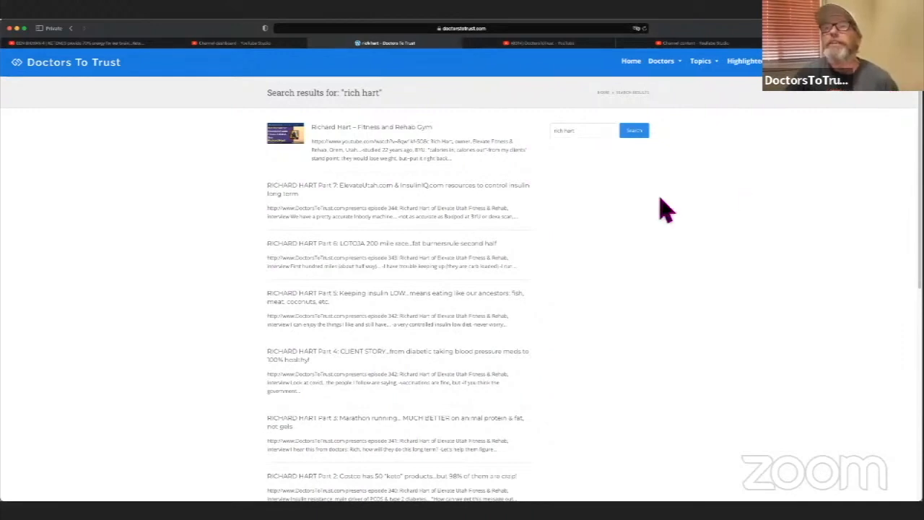
{"action": "mouse_move", "coordinate": [599, 180]}
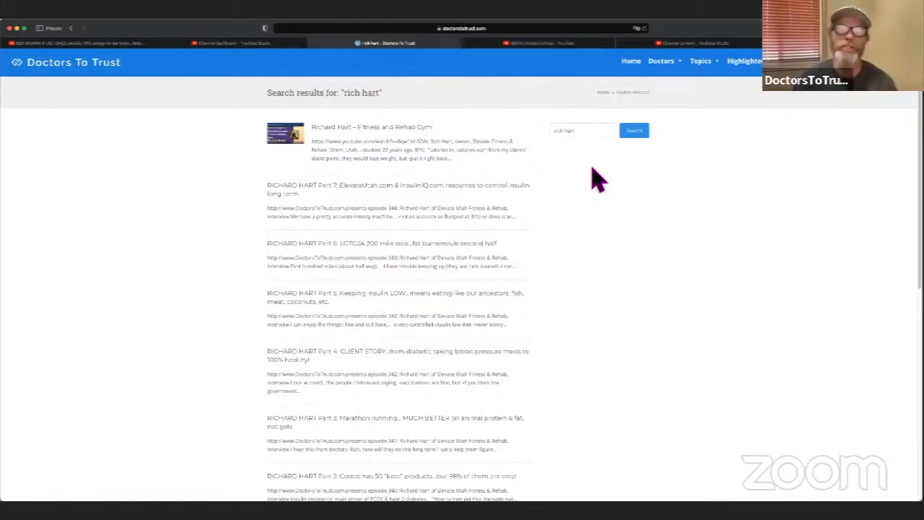
{"action": "mouse_move", "coordinate": [772, 94]}
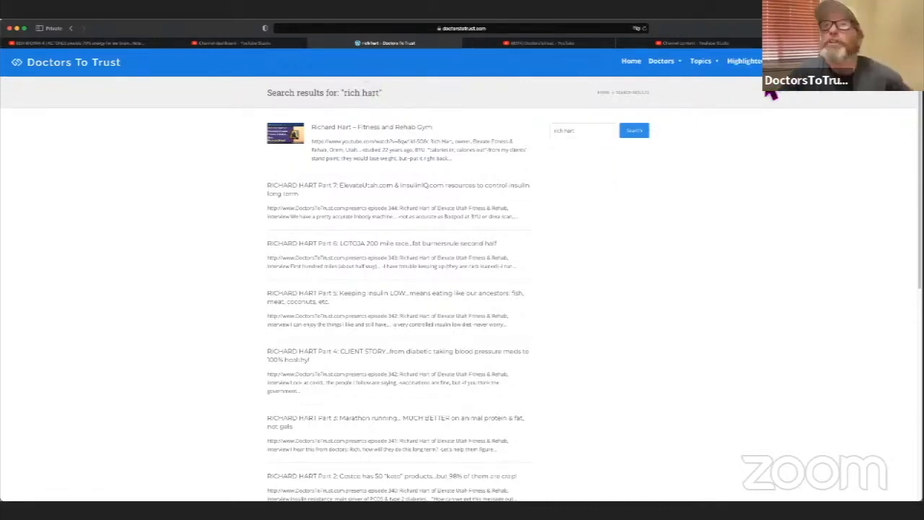
- Go to the Highlighted Videos page and scroll down its featured video posts
{"action": "left_click", "coordinate": [745, 60]}
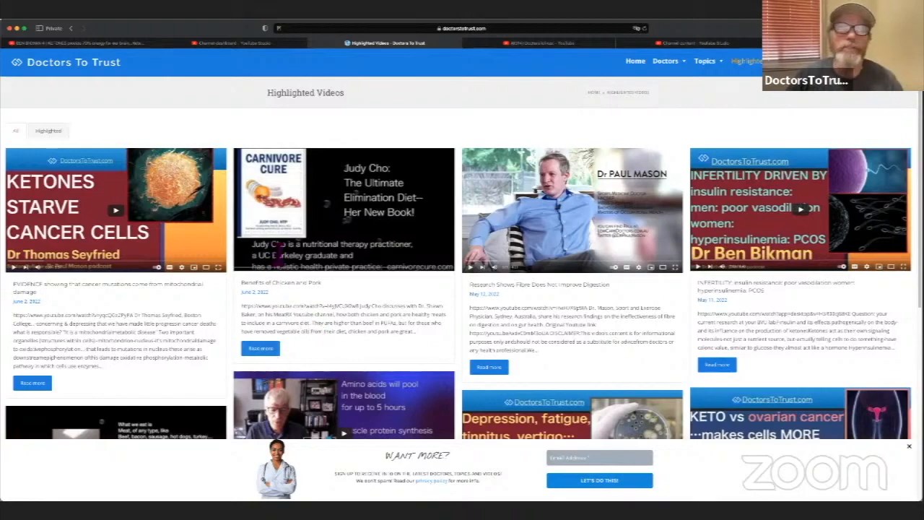
{"action": "scroll", "scroll_direction": "down", "scroll_amount": 3}
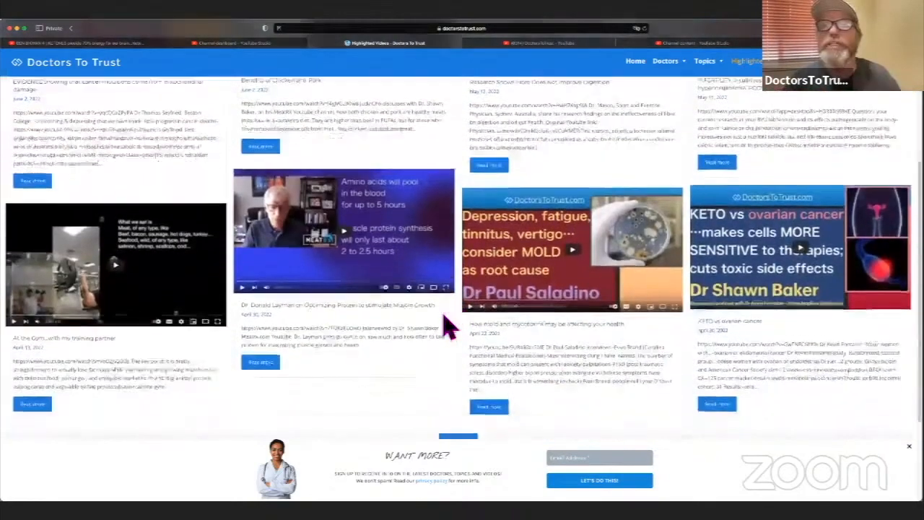
{"action": "scroll", "scroll_direction": "down", "scroll_amount": 3}
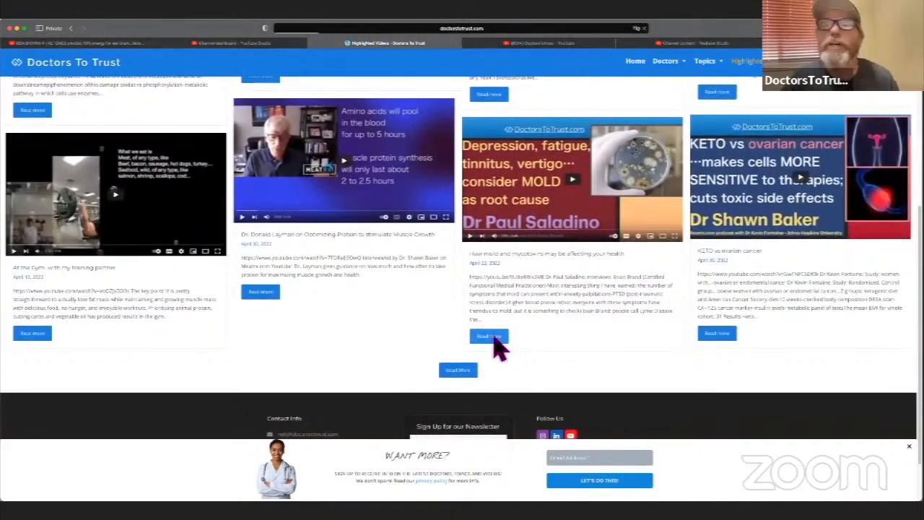
{"action": "left_click", "coordinate": [487, 337]}
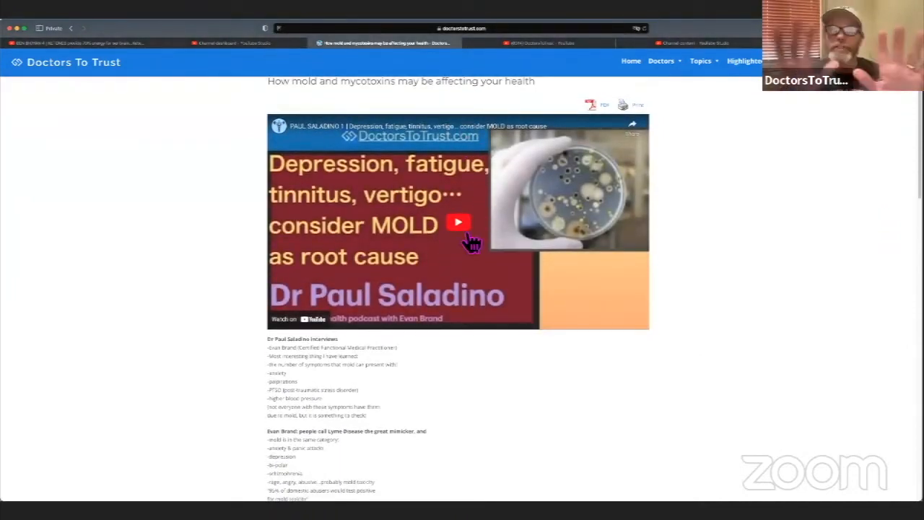
{"action": "scroll", "scroll_direction": "down", "scroll_amount": 3}
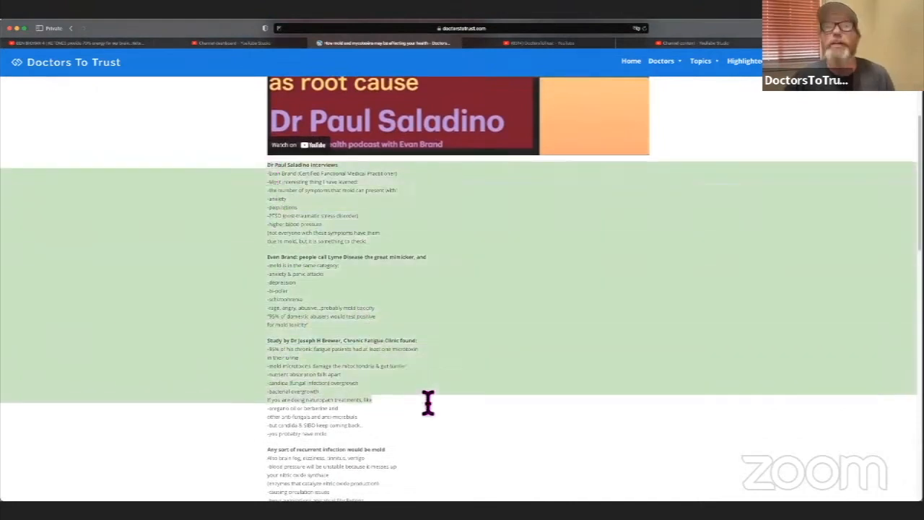
{"action": "mouse_move", "coordinate": [483, 440]}
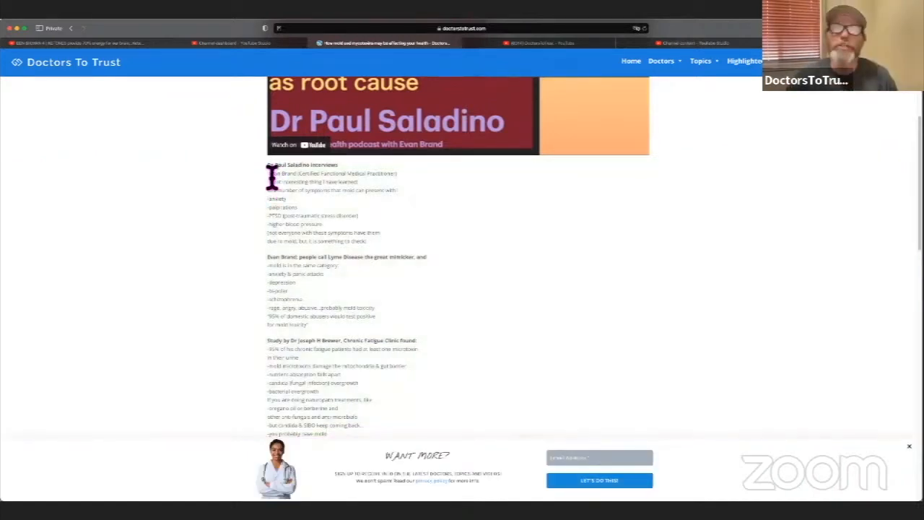
{"action": "double_click", "coordinate": [283, 173]}
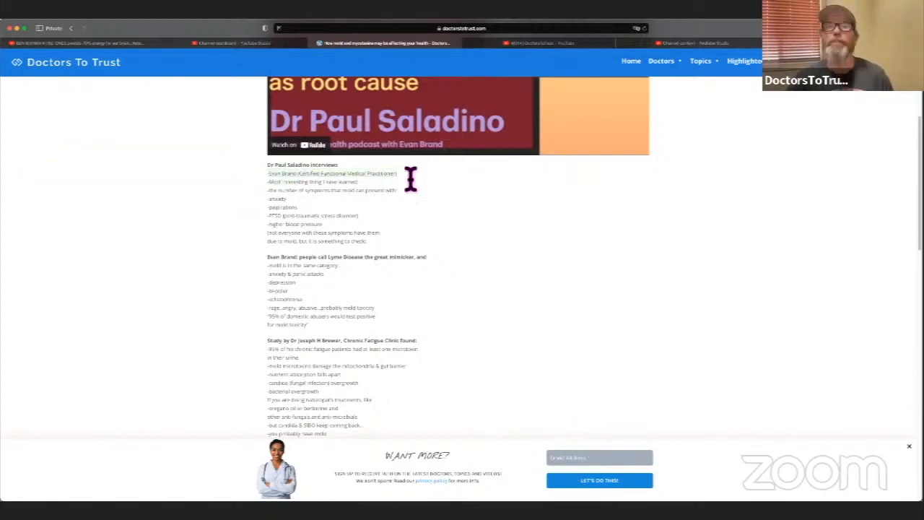
{"action": "mouse_move", "coordinate": [459, 217]}
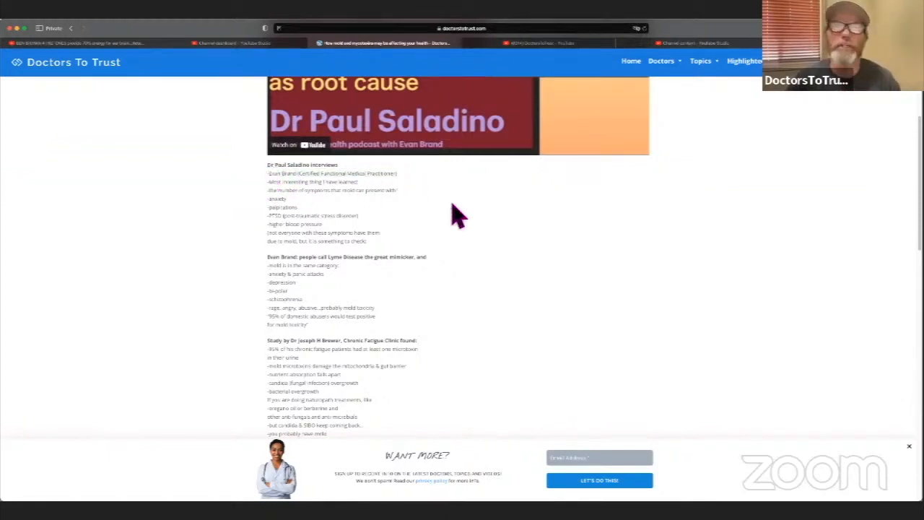
{"action": "mouse_move", "coordinate": [468, 215]}
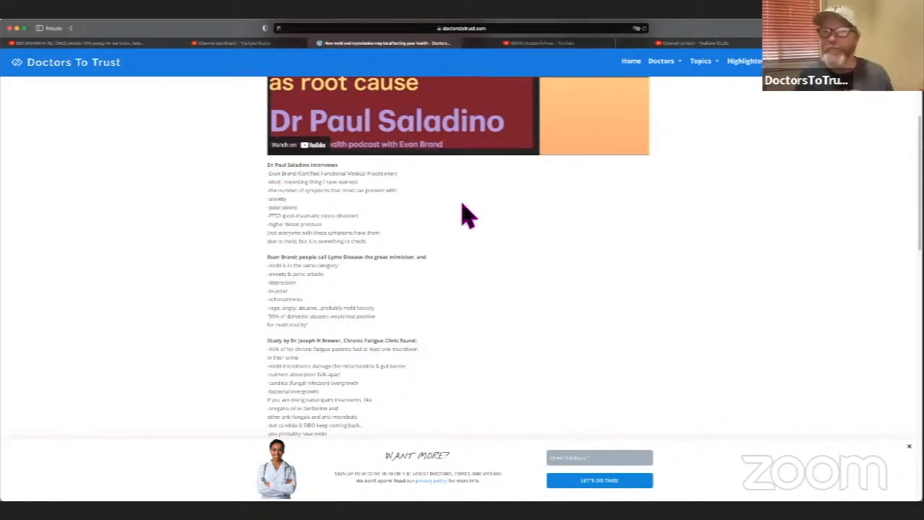
{"action": "mouse_move", "coordinate": [390, 195]}
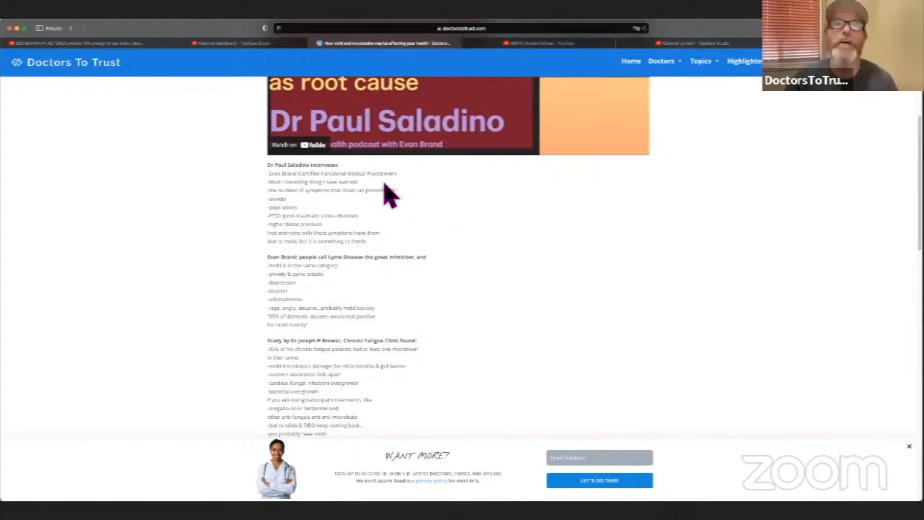
{"action": "mouse_move", "coordinate": [310, 217]}
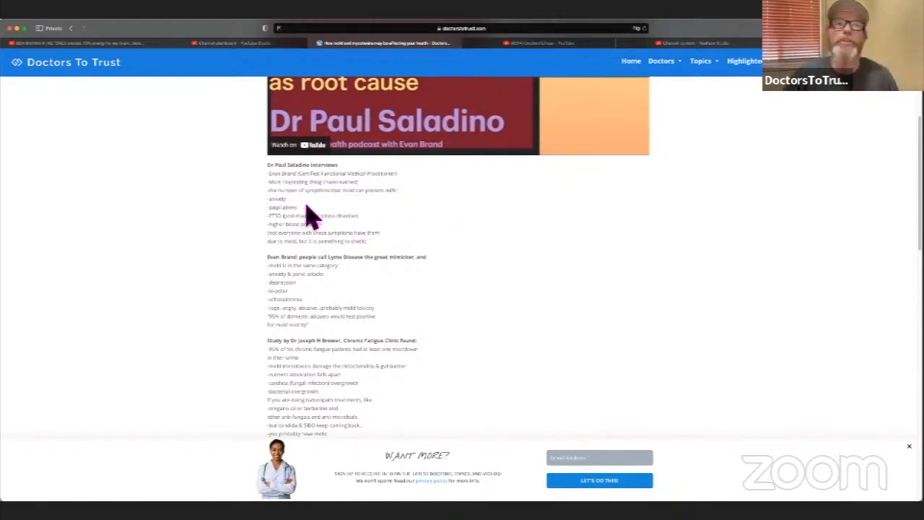
{"action": "scroll", "scroll_direction": "down", "scroll_amount": 3}
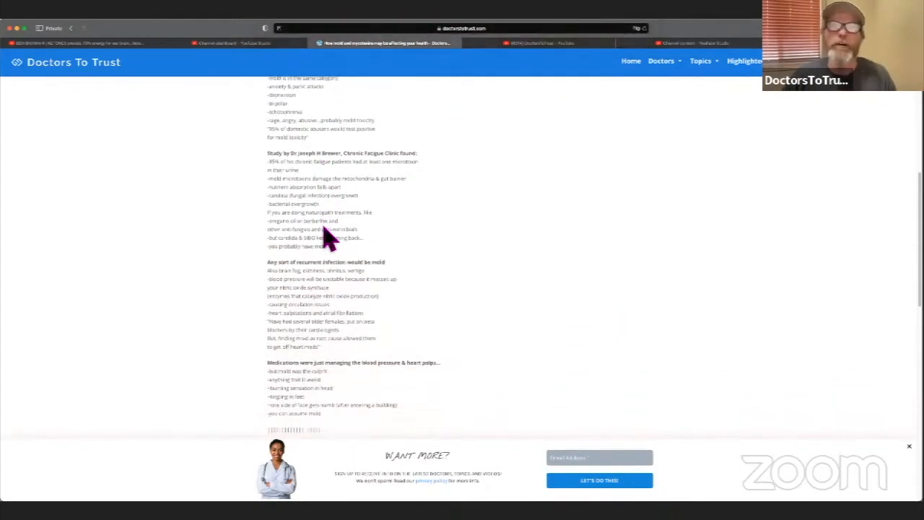
{"action": "scroll", "scroll_direction": "down", "scroll_amount": 3}
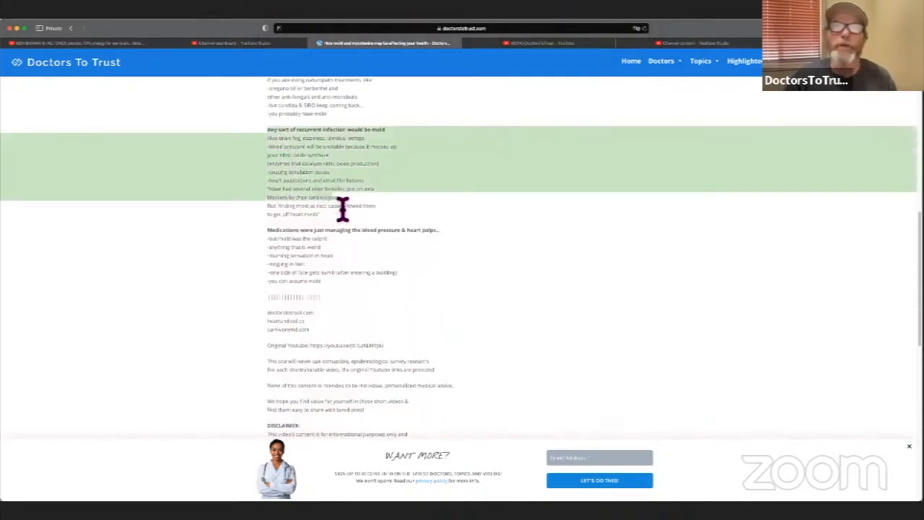
{"action": "mouse_move", "coordinate": [483, 234]}
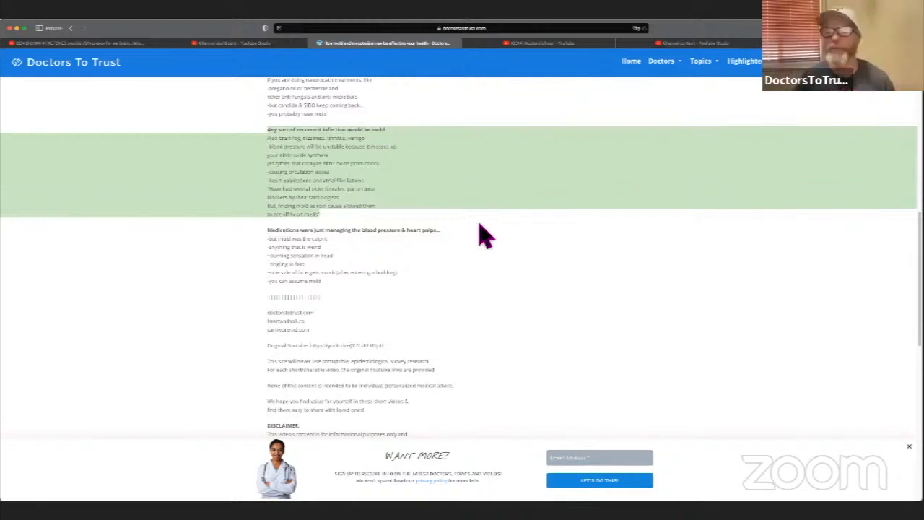
{"action": "scroll", "scroll_direction": "up", "scroll_amount": 3}
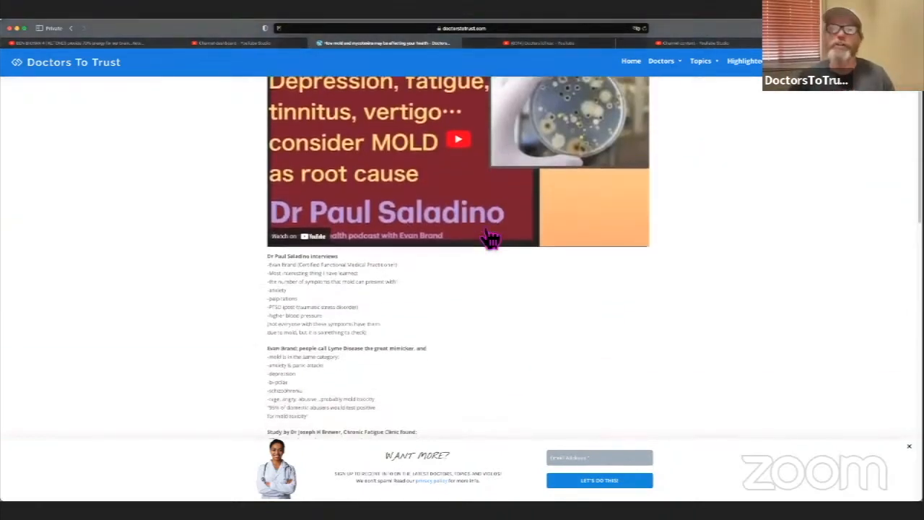
{"action": "scroll", "scroll_direction": "up", "scroll_amount": 3}
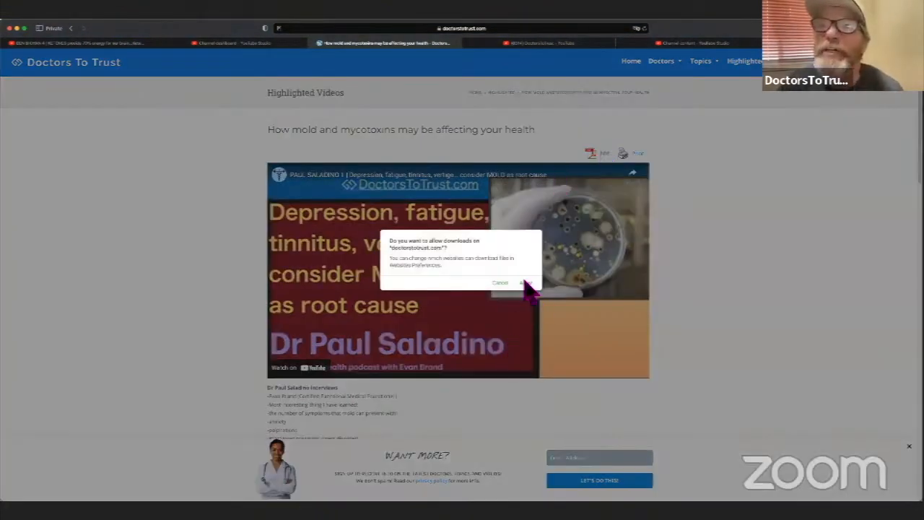
- Decline the browser's allow-downloads prompt and scroll the article slightly
{"action": "left_click", "coordinate": [500, 282]}
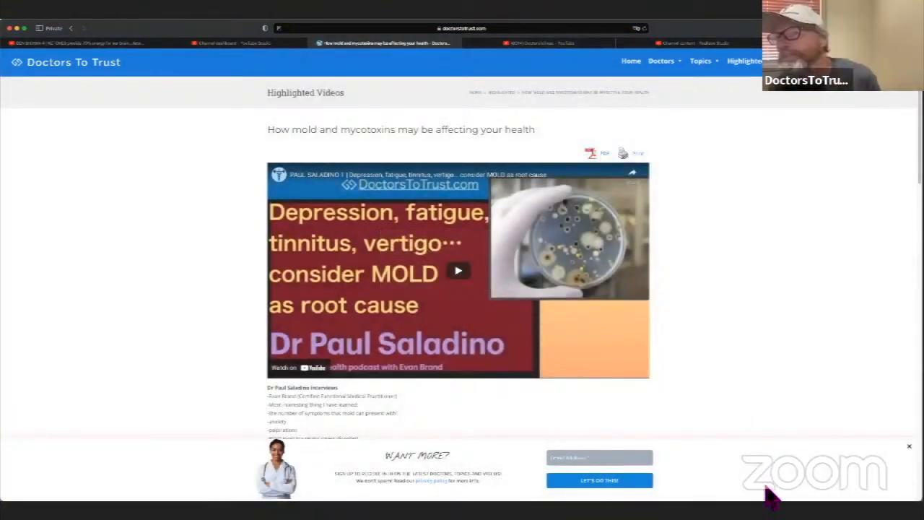
{"action": "mouse_move", "coordinate": [425, 224]}
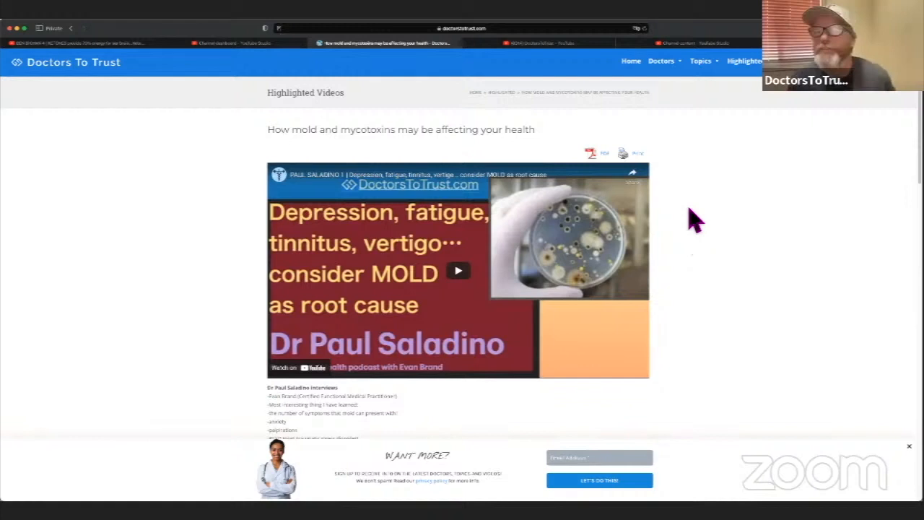
{"action": "scroll", "scroll_direction": "down", "scroll_amount": 3}
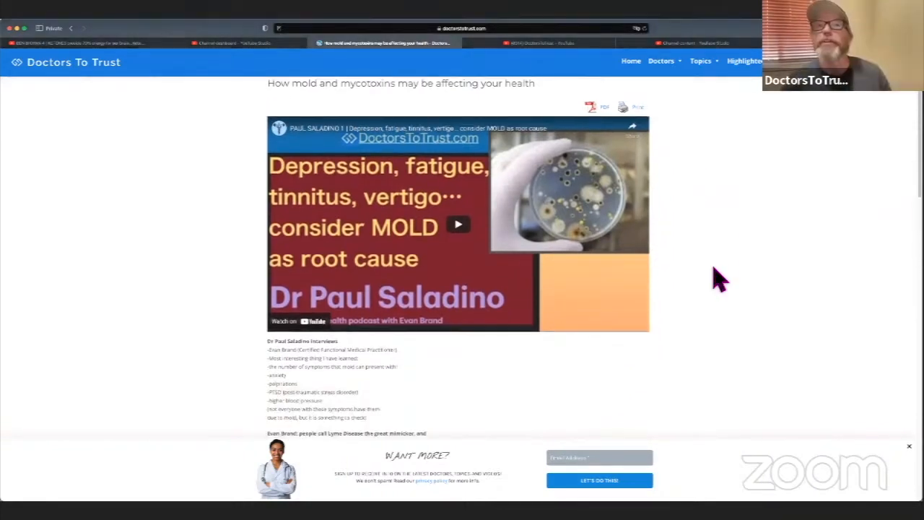
{"action": "scroll", "scroll_direction": "up", "scroll_amount": 3}
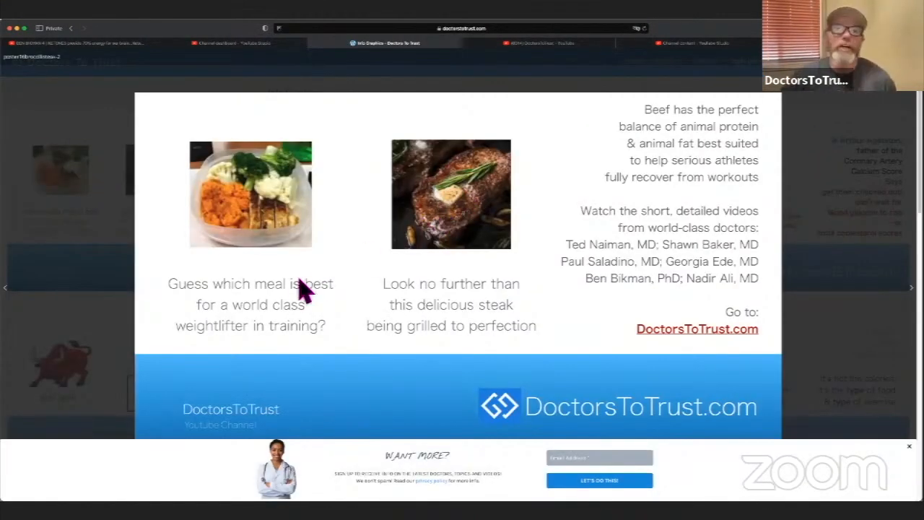
{"action": "mouse_move", "coordinate": [325, 272]}
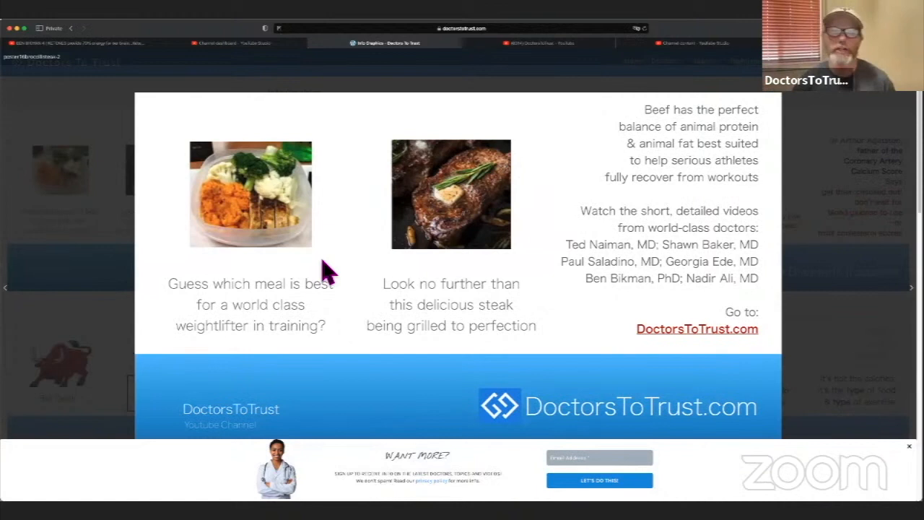
{"action": "mouse_move", "coordinate": [271, 171]}
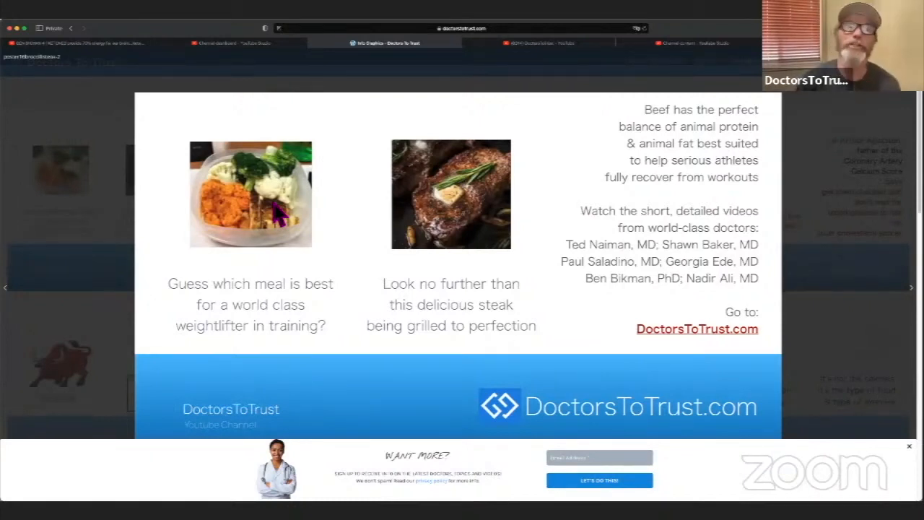
{"action": "mouse_move", "coordinate": [541, 159]}
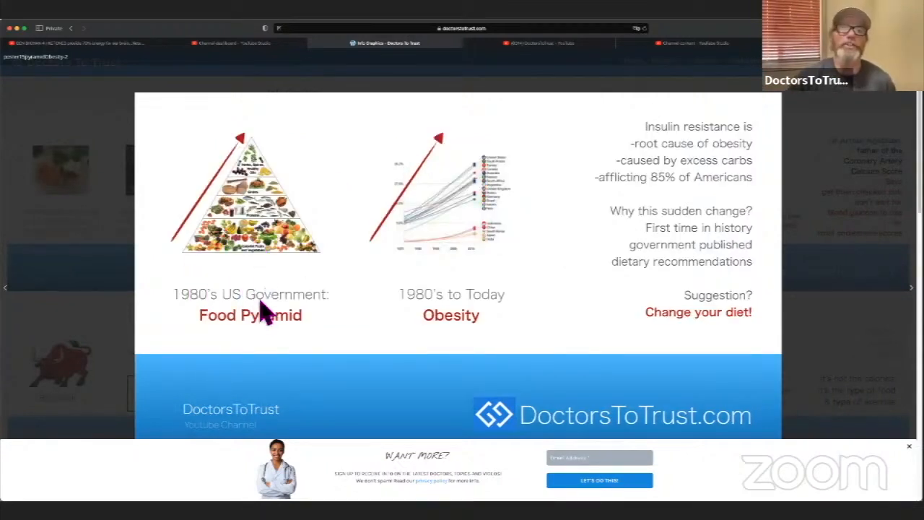
{"action": "mouse_move", "coordinate": [257, 260]}
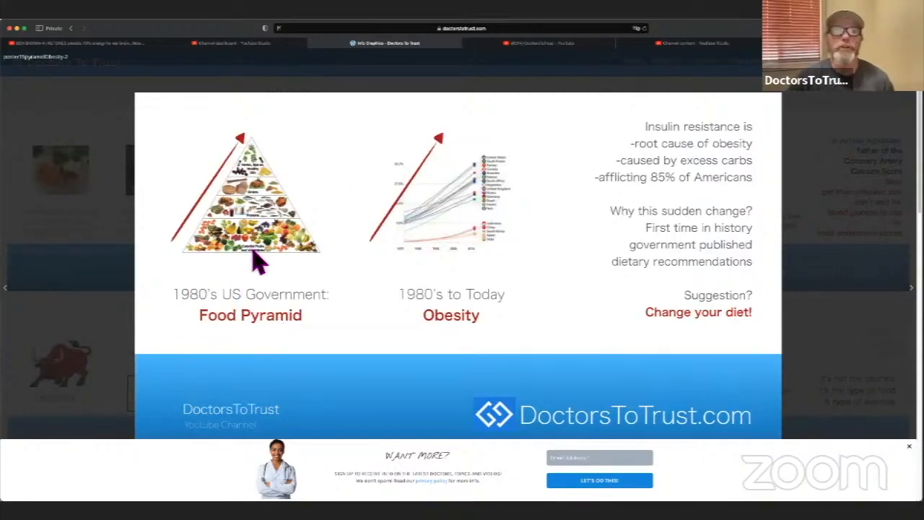
{"action": "mouse_move", "coordinate": [480, 253]}
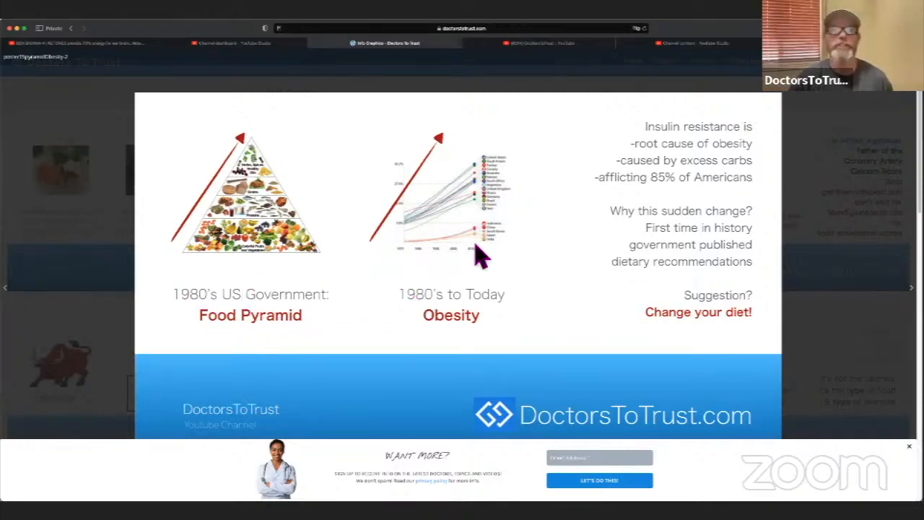
{"action": "mouse_move", "coordinate": [479, 219]}
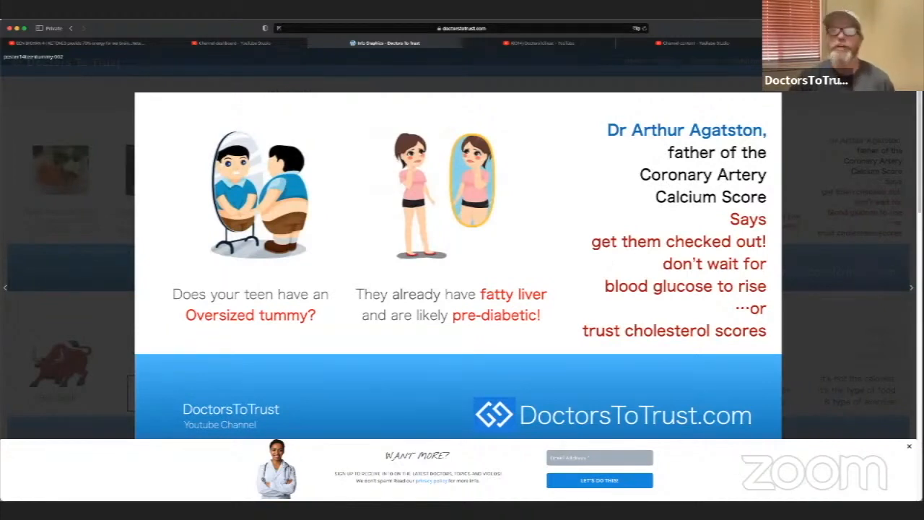
{"action": "mouse_move", "coordinate": [300, 277]}
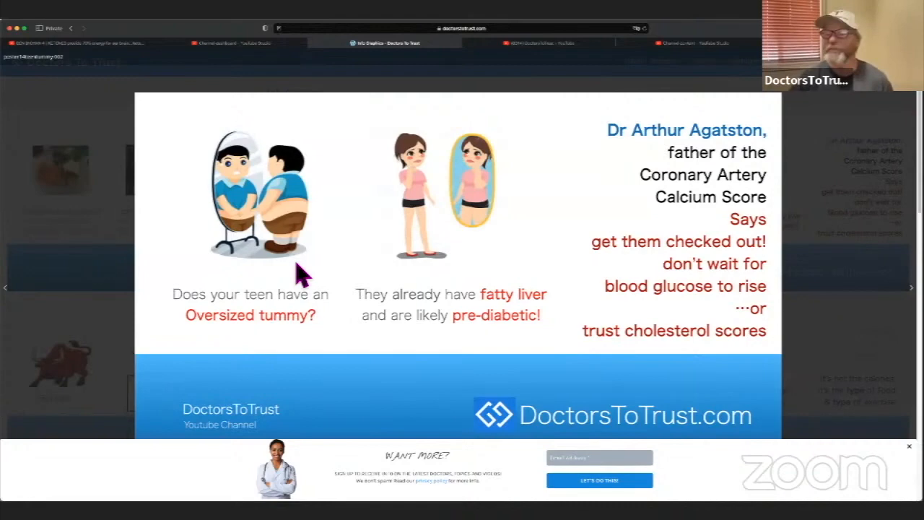
{"action": "mouse_move", "coordinate": [874, 223]}
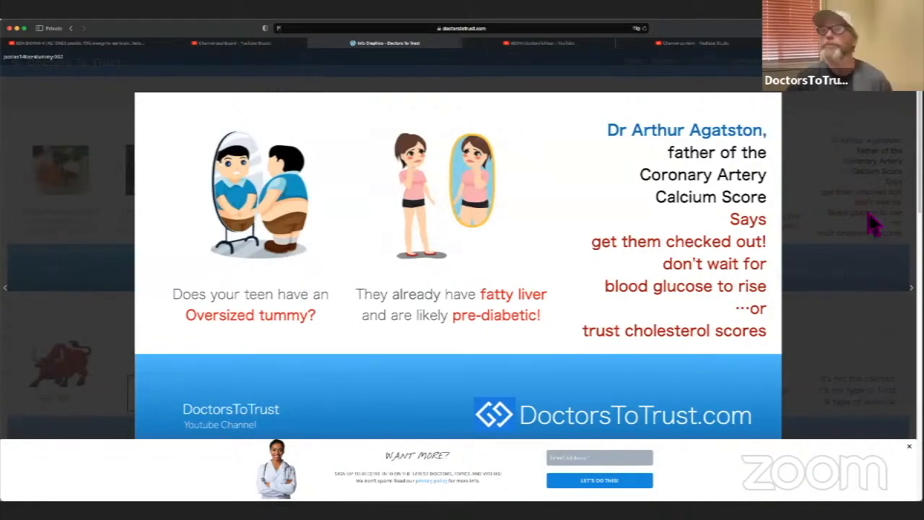